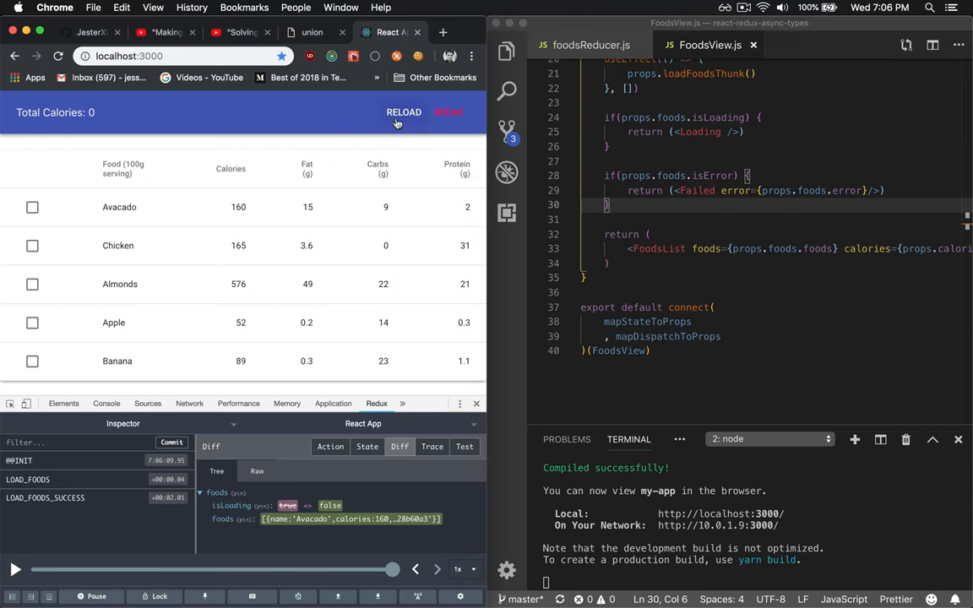
# Step: Trigger the BOOM failure and highlight its reason 'intentional b00m'
pyautogui.click(403, 112)
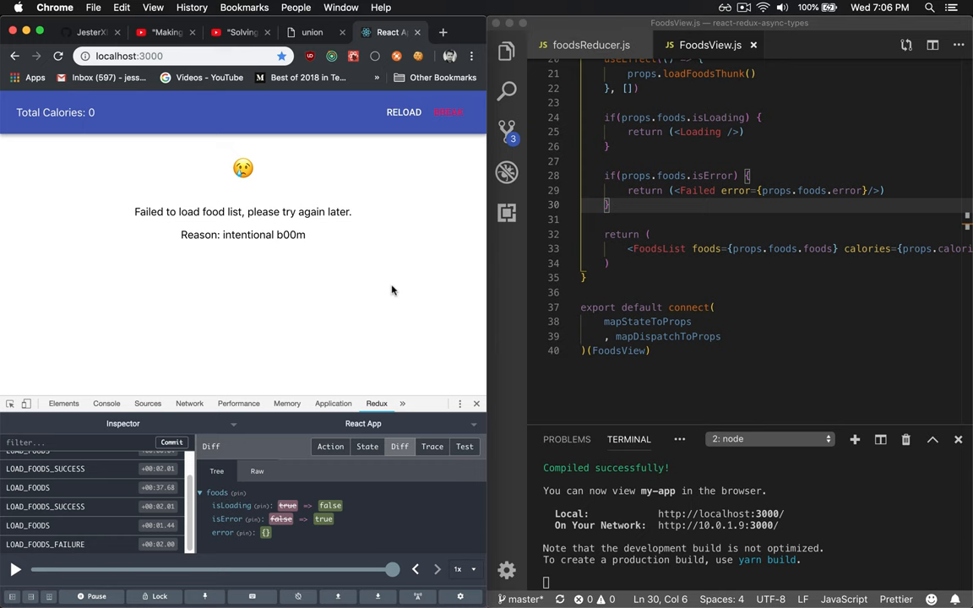
pyautogui.doubleClick(264, 235)
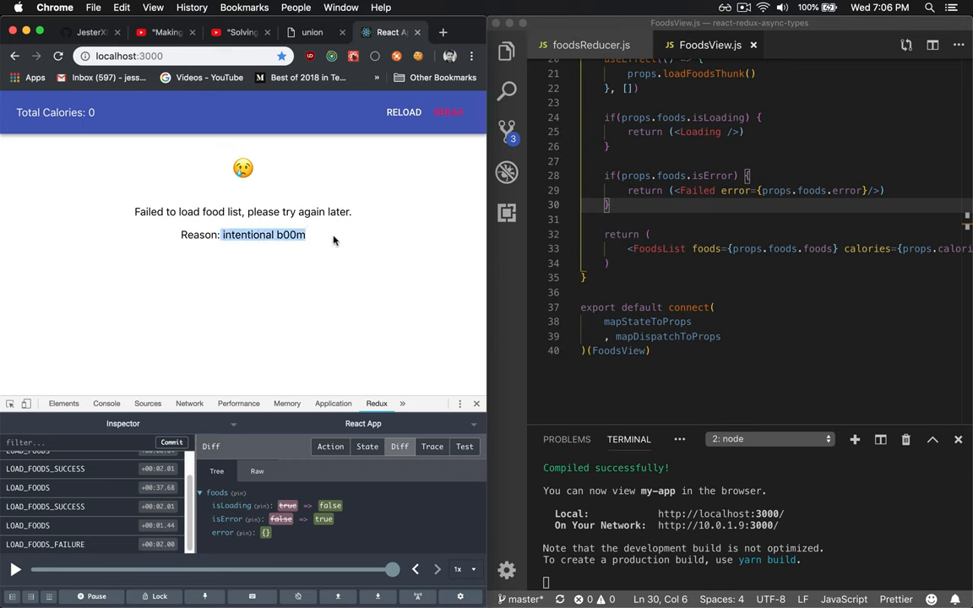
pyautogui.moveTo(344, 236)
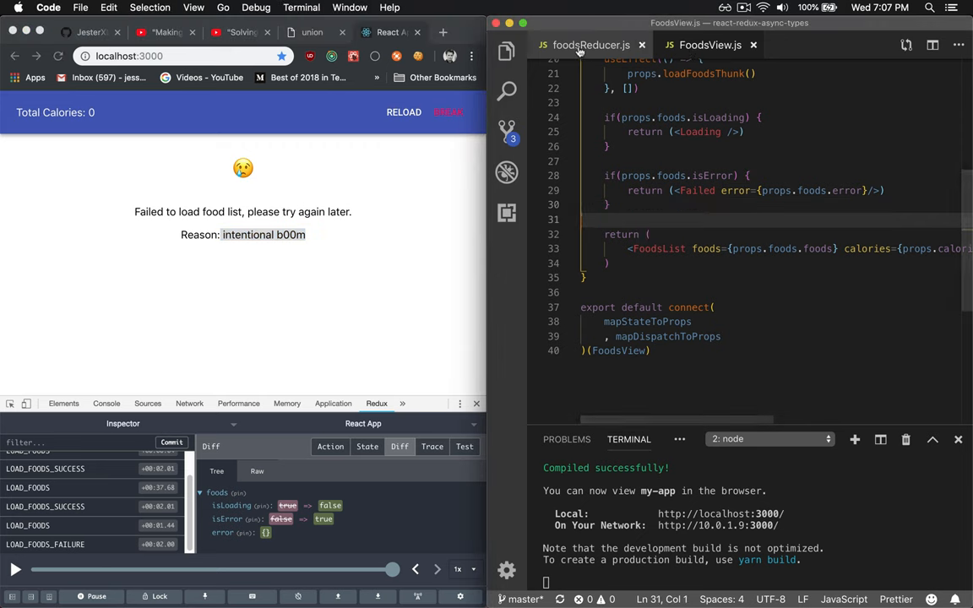
# Step: Show foodsReducer.js and highlight the fields of its defaultState object
pyautogui.click(588, 44)
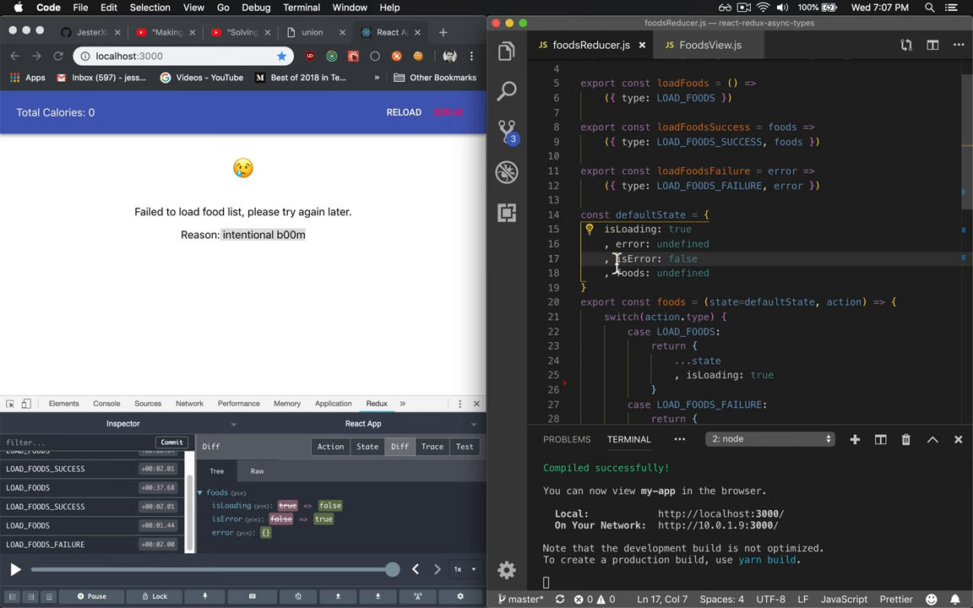
pyautogui.moveTo(615, 258); pyautogui.dragTo(700, 258)
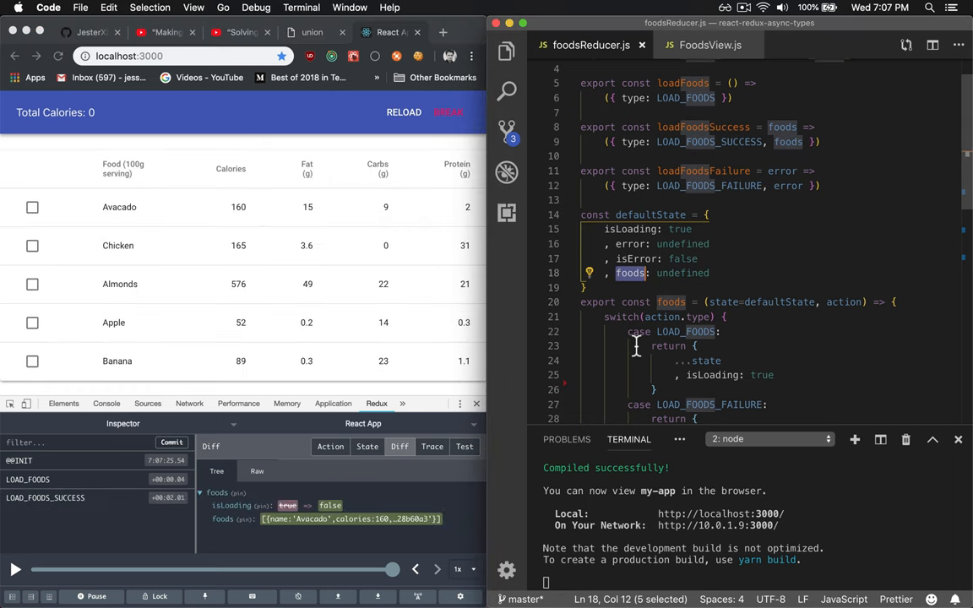
# Step: Expand the foods entry in the Redux DevTools State view, then trigger BOOM again
pyautogui.click(367, 447)
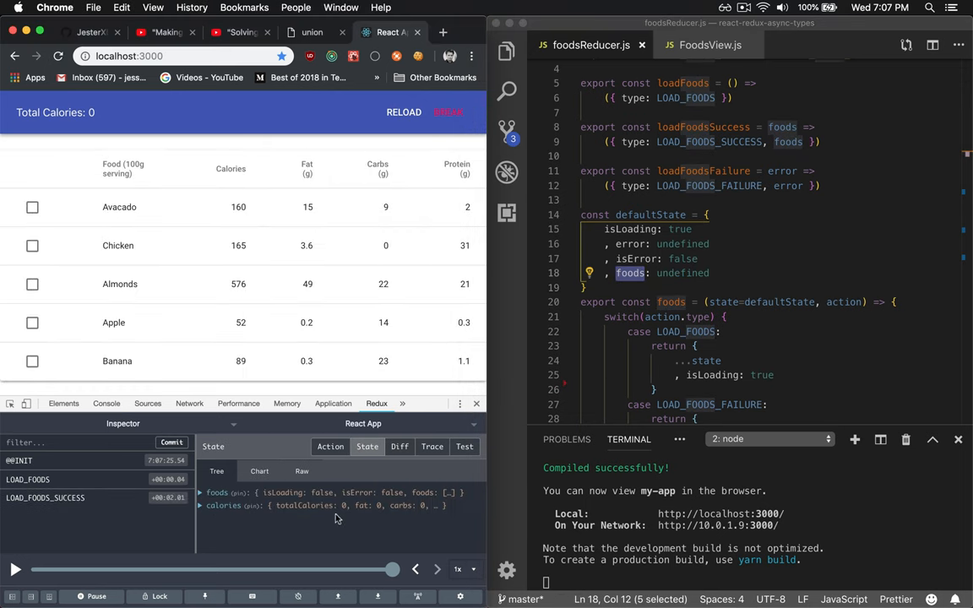
pyautogui.click(203, 494)
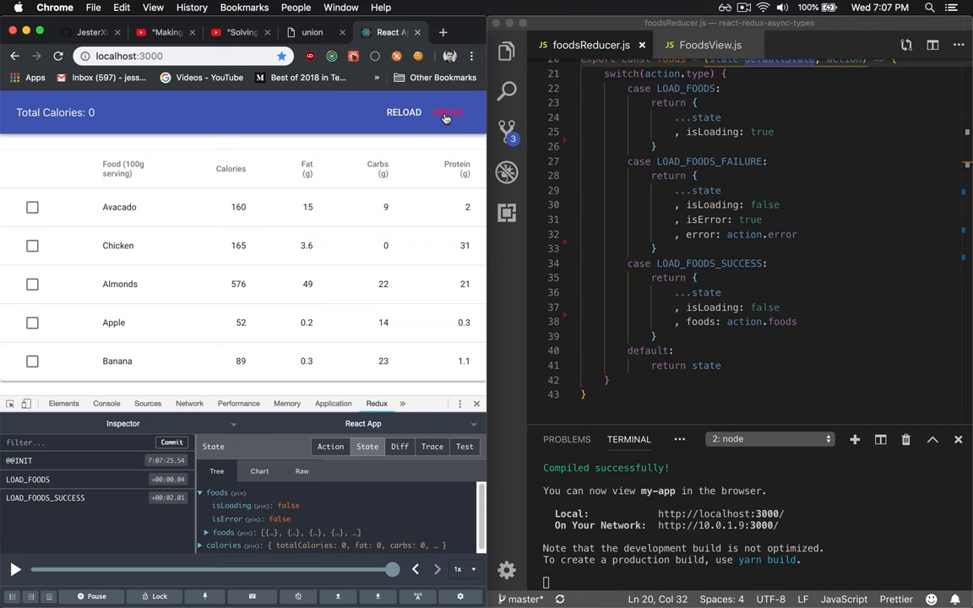
pyautogui.click(402, 111)
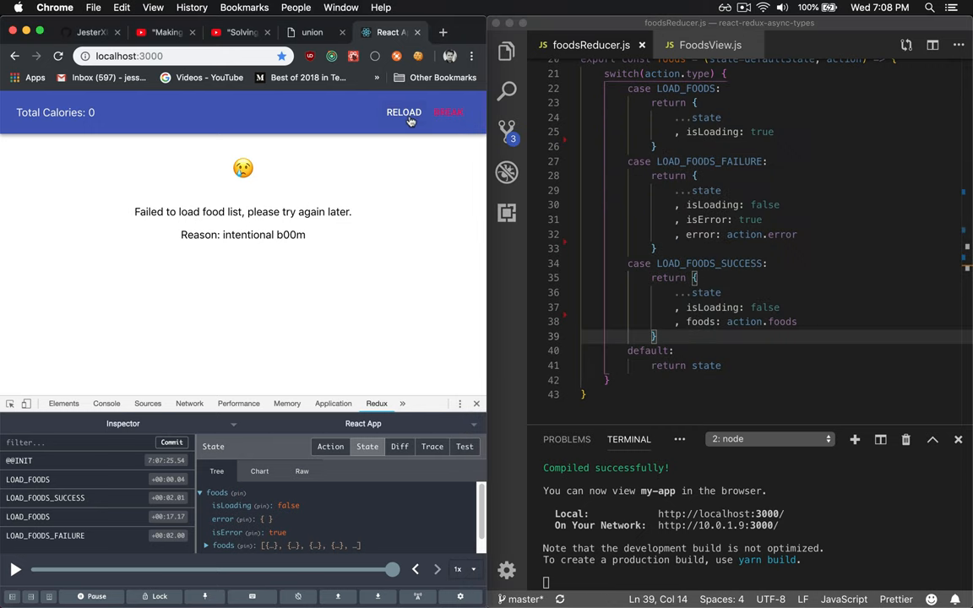
# Step: Watch the RELOAD requests in the Network panel, then return to the Redux action log
pyautogui.click(404, 112)
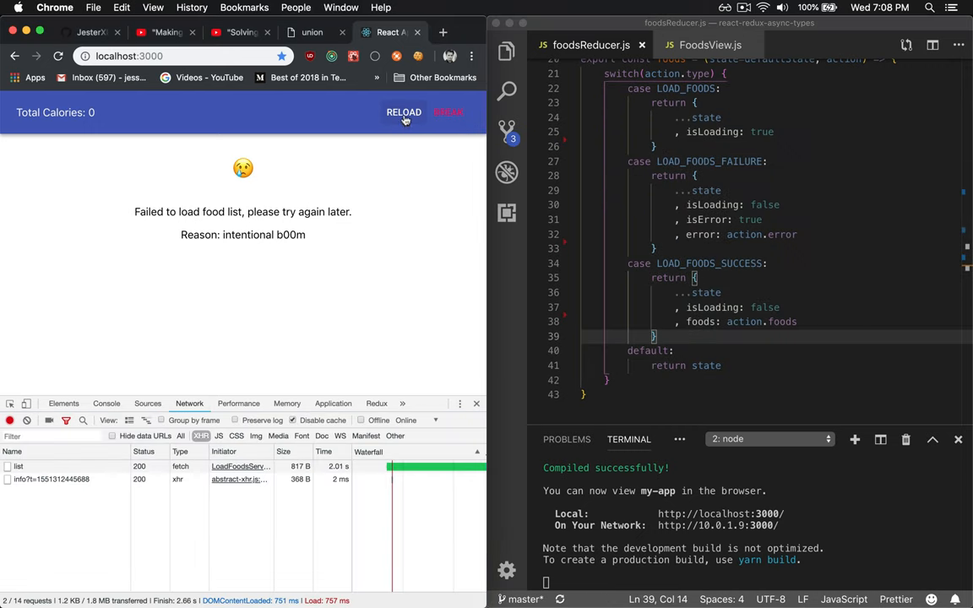
pyautogui.click(402, 112)
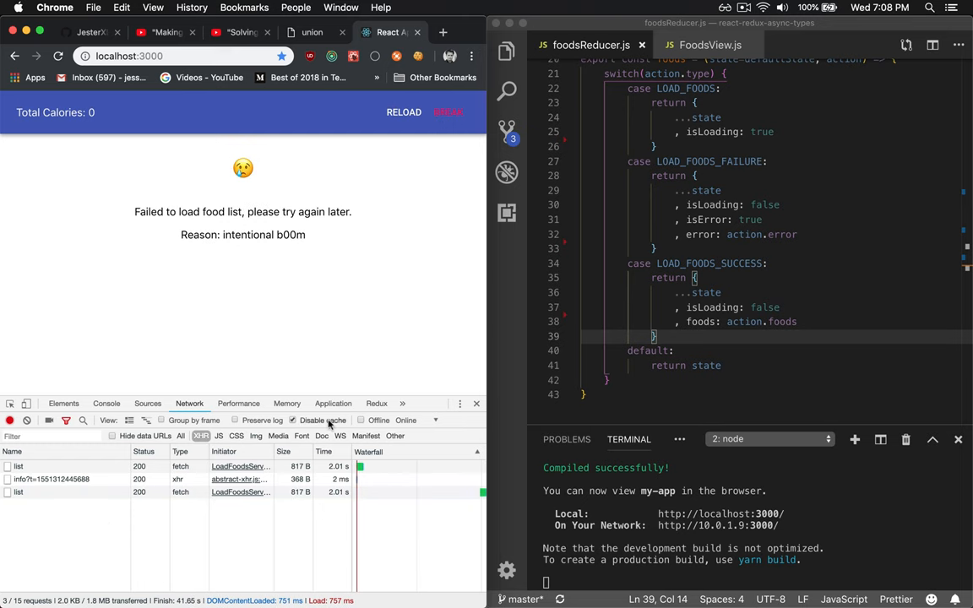
pyautogui.click(376, 402)
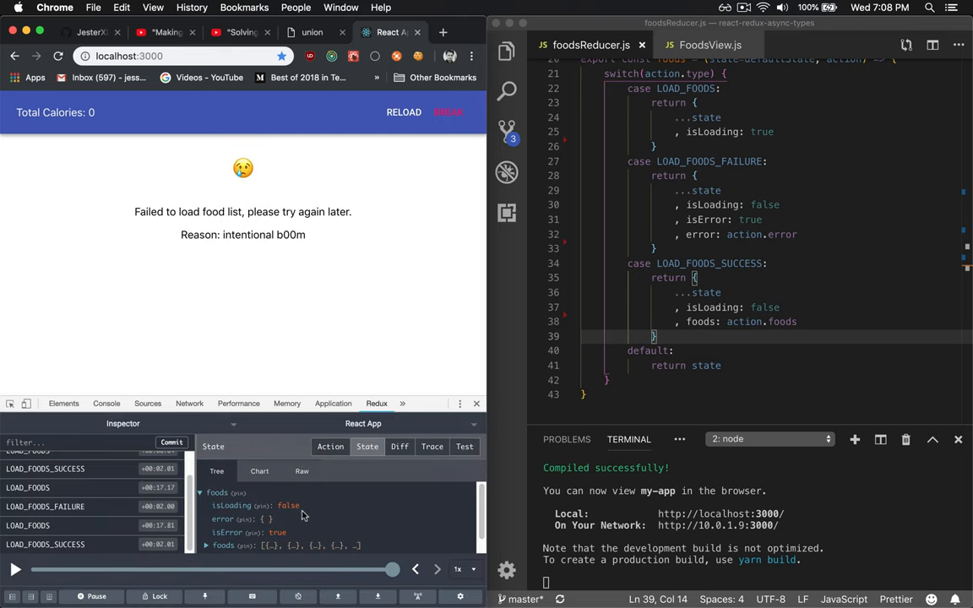
pyautogui.moveTo(304, 534)
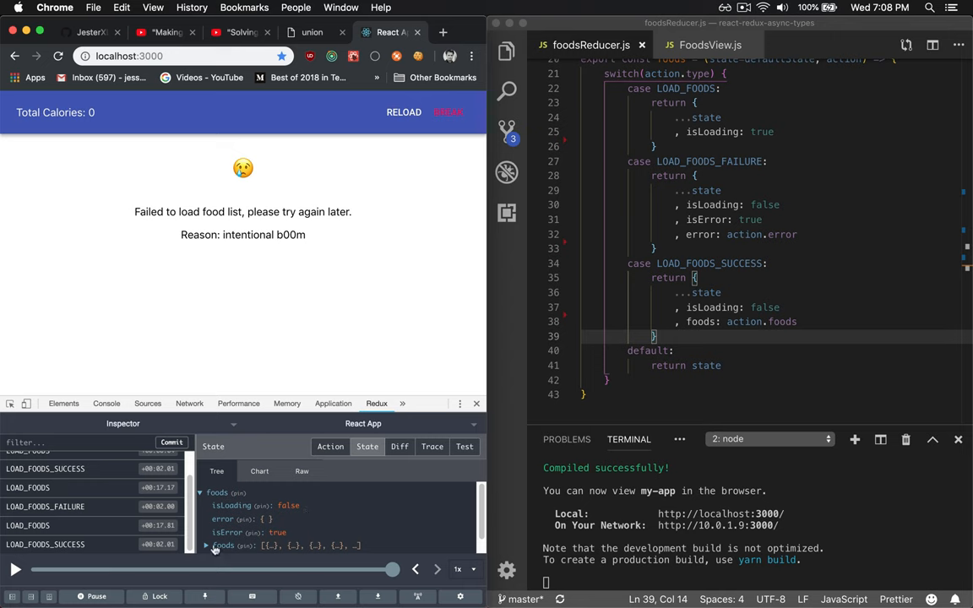
pyautogui.moveTo(425, 279)
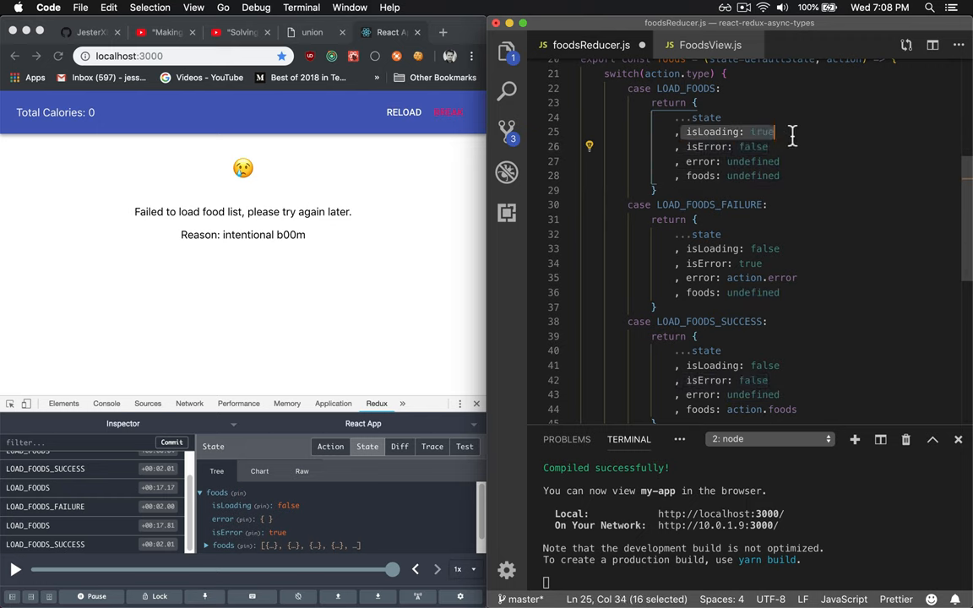
pyautogui.rightClick(689, 145)
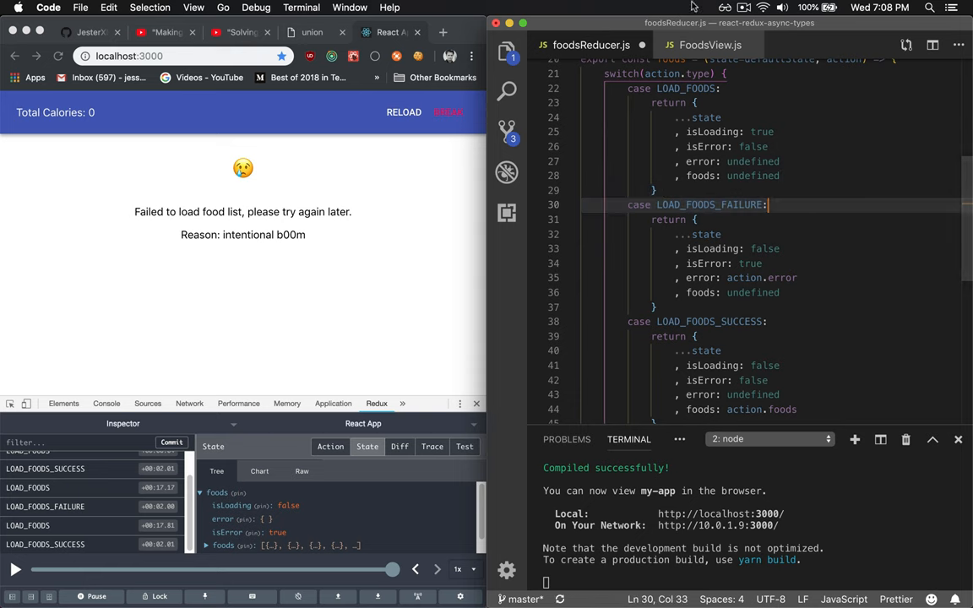
pyautogui.click(712, 44)
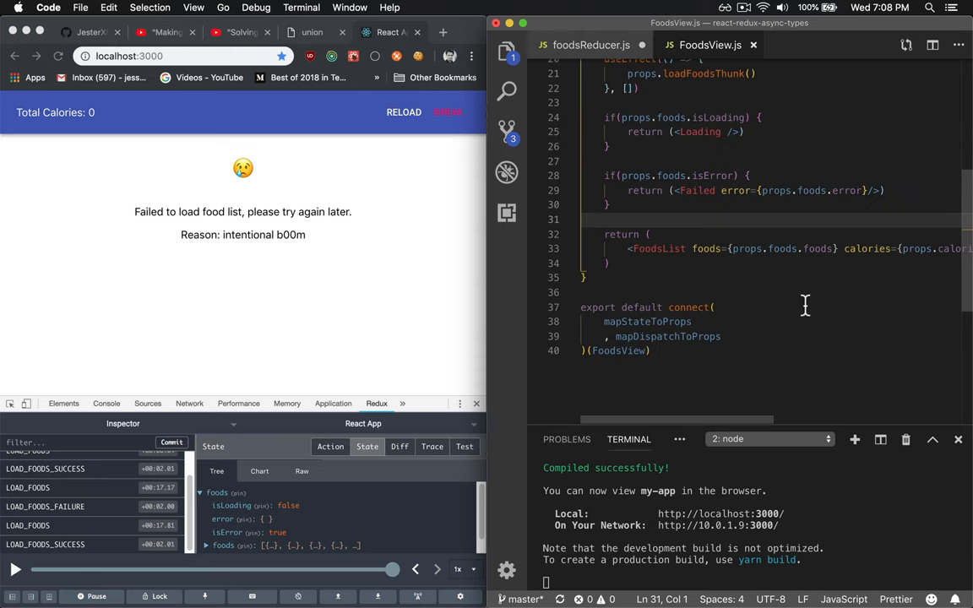
pyautogui.moveTo(628, 125)
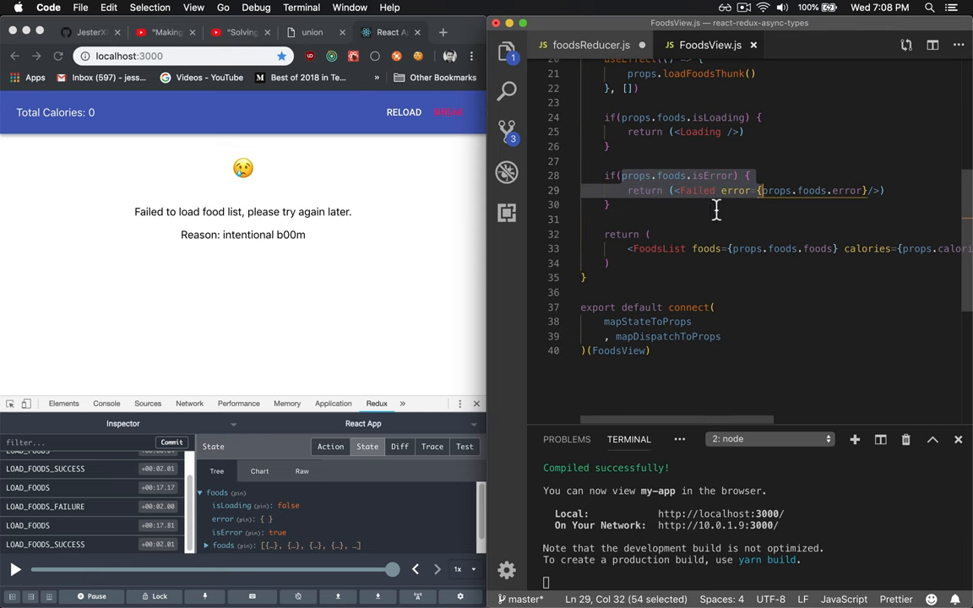
pyautogui.doubleClick(698, 189)
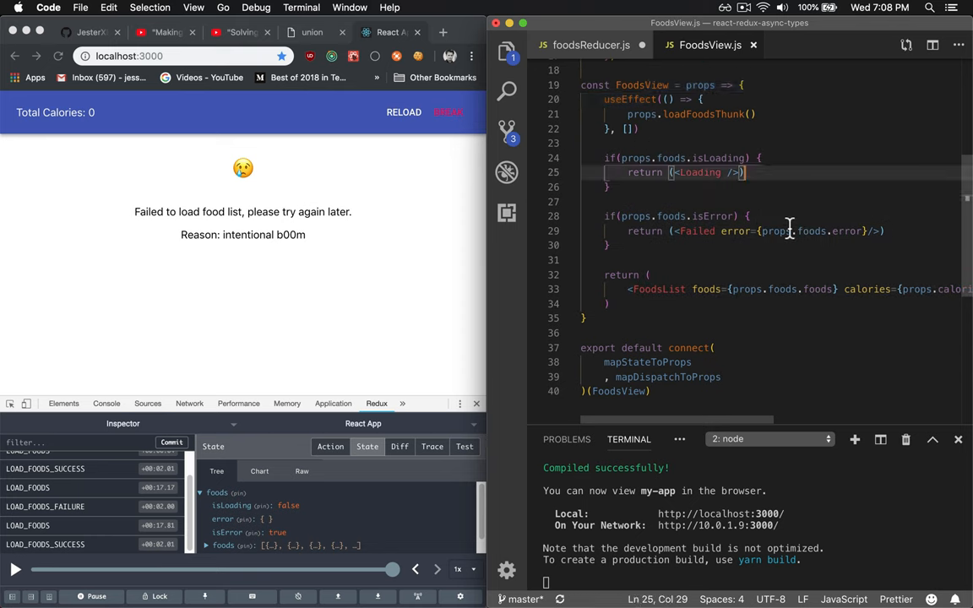
pyautogui.click(588, 44)
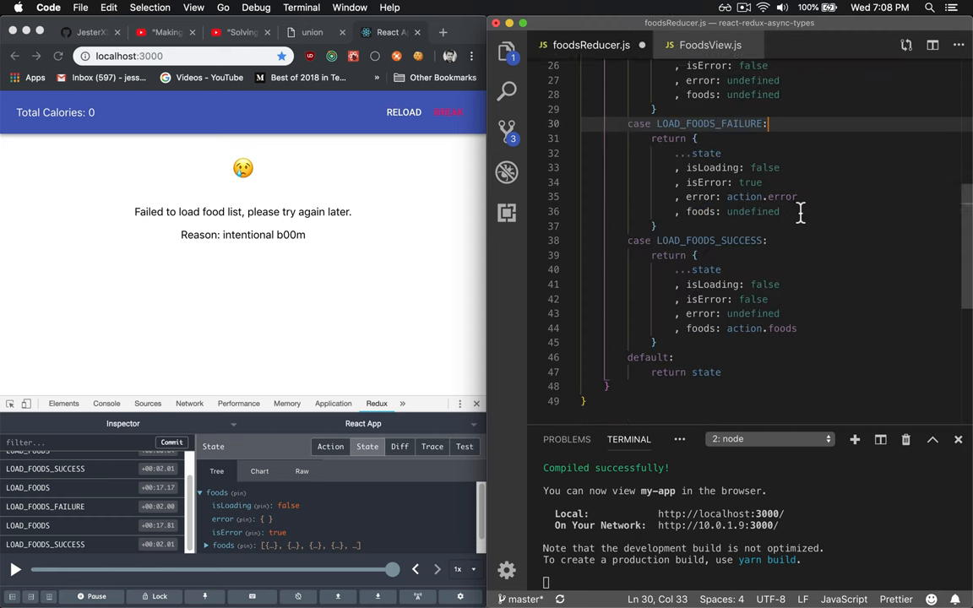
pyautogui.scroll(-3)
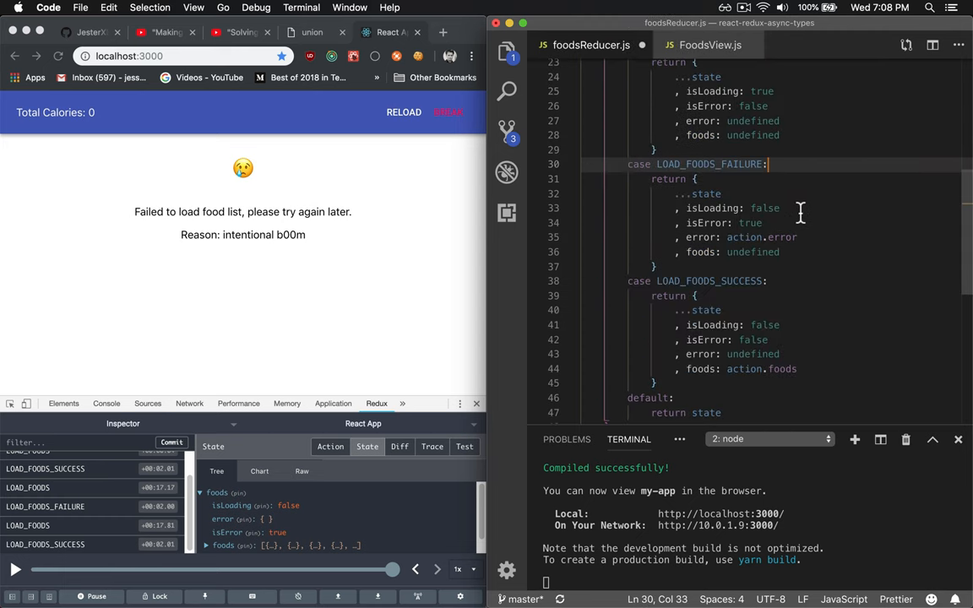
pyautogui.moveTo(814, 237)
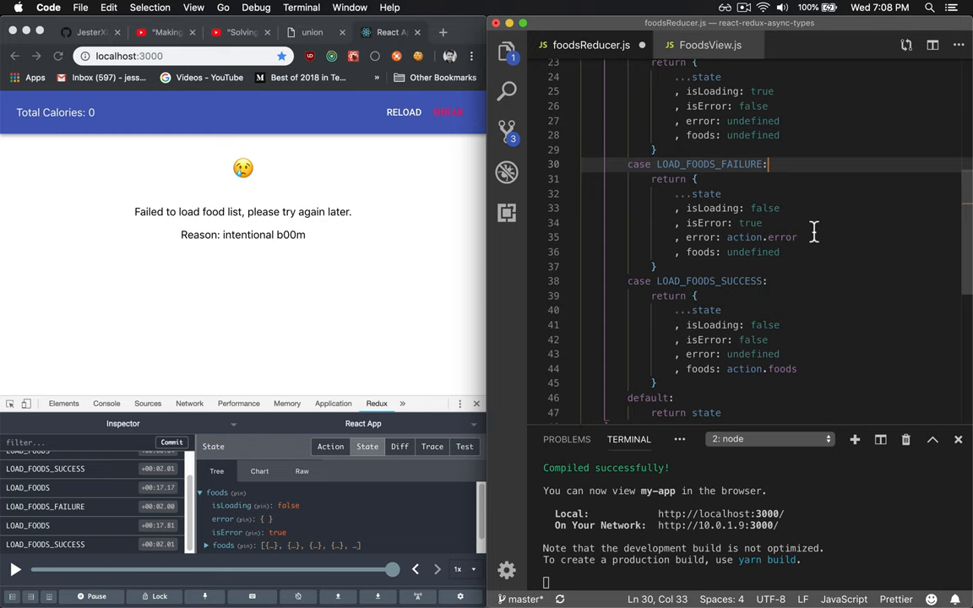
pyautogui.moveTo(794, 230)
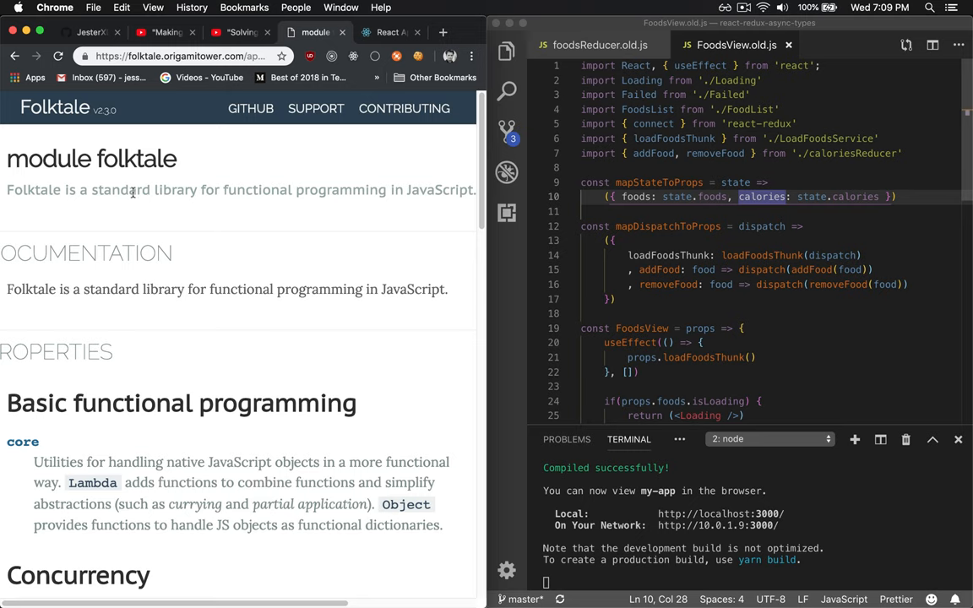
# Step: Read Folktale's union(typeId, patterns) docs down to the Modelling data section
pyautogui.scroll(-3)
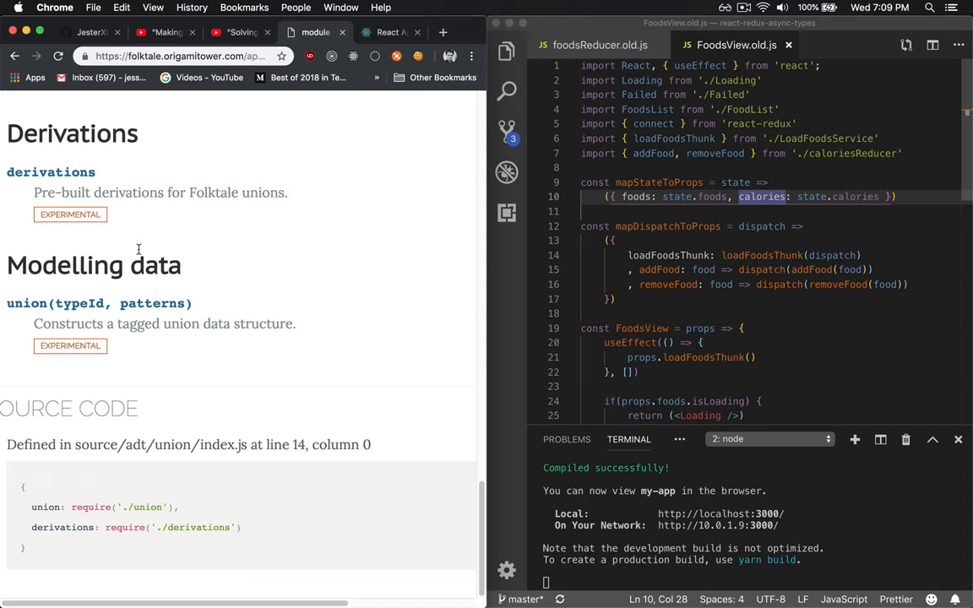
pyautogui.moveTo(71, 304)
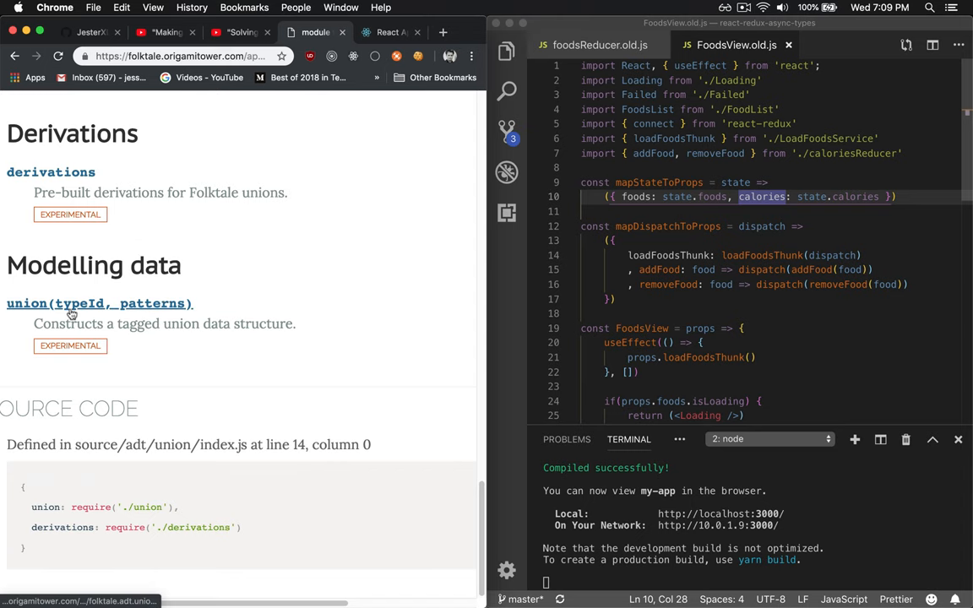
pyautogui.click(98, 304)
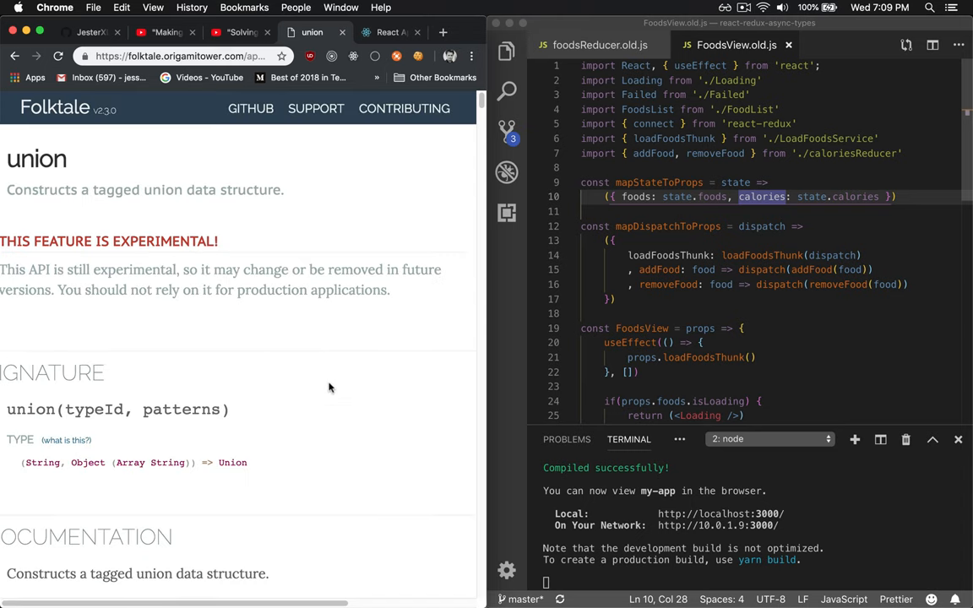
pyautogui.scroll(-3)
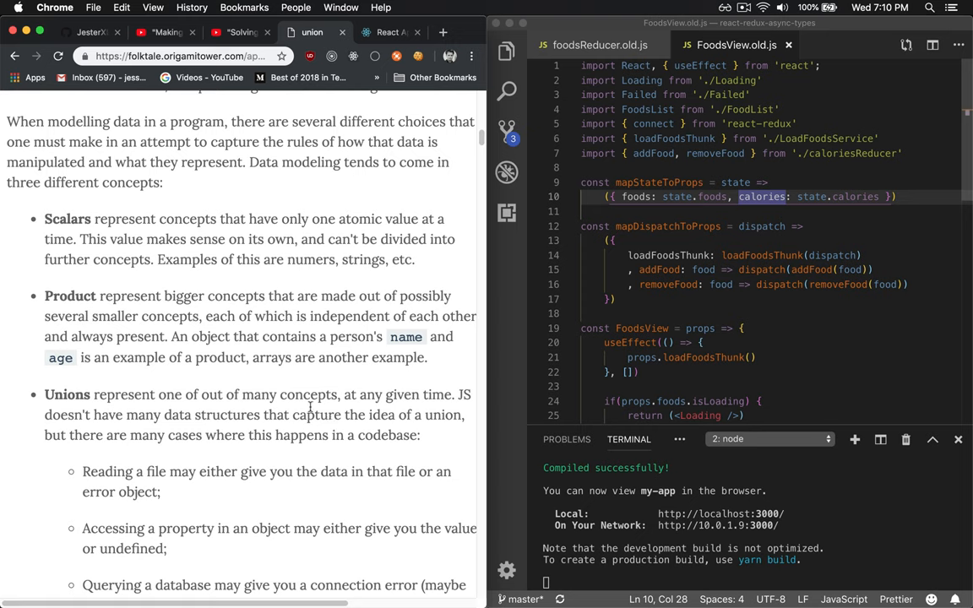
pyautogui.moveTo(278, 169)
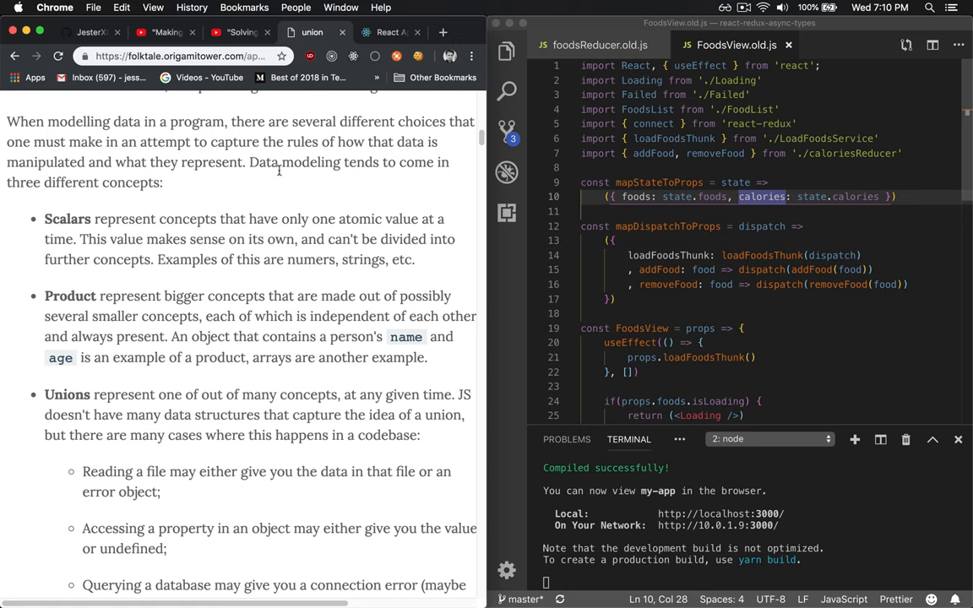
pyautogui.moveTo(292, 193)
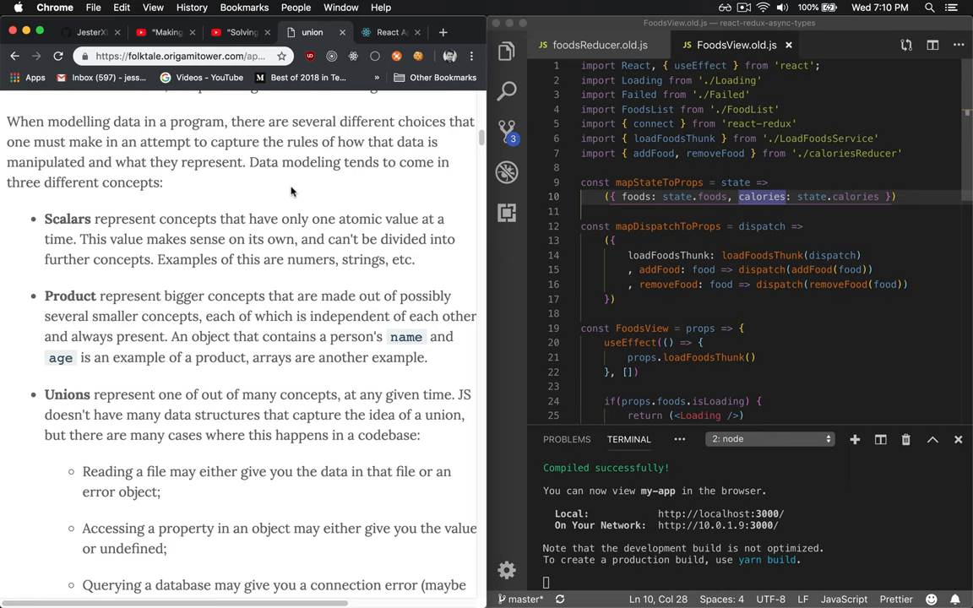
pyautogui.doubleClick(67, 220)
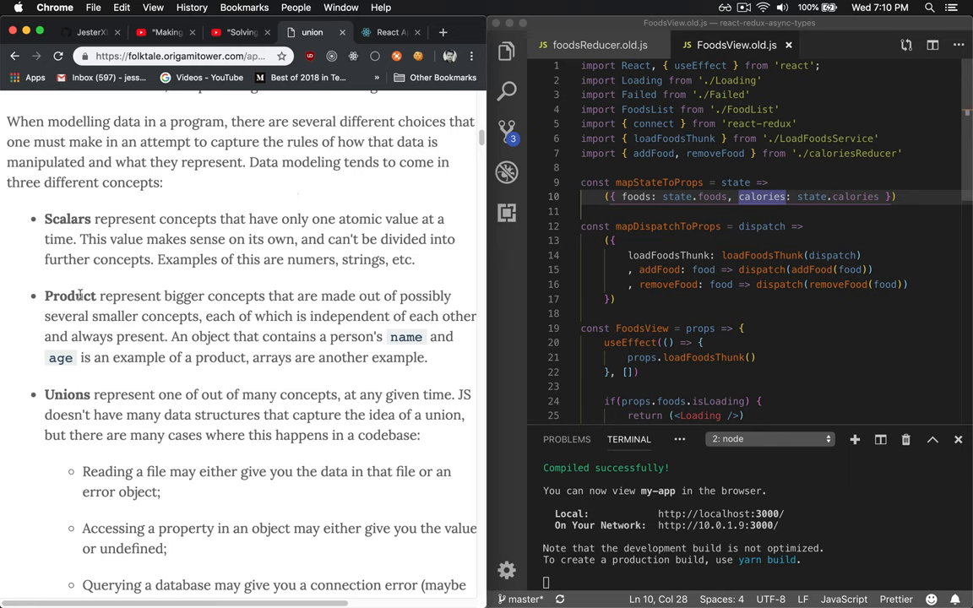
pyautogui.moveTo(253, 378)
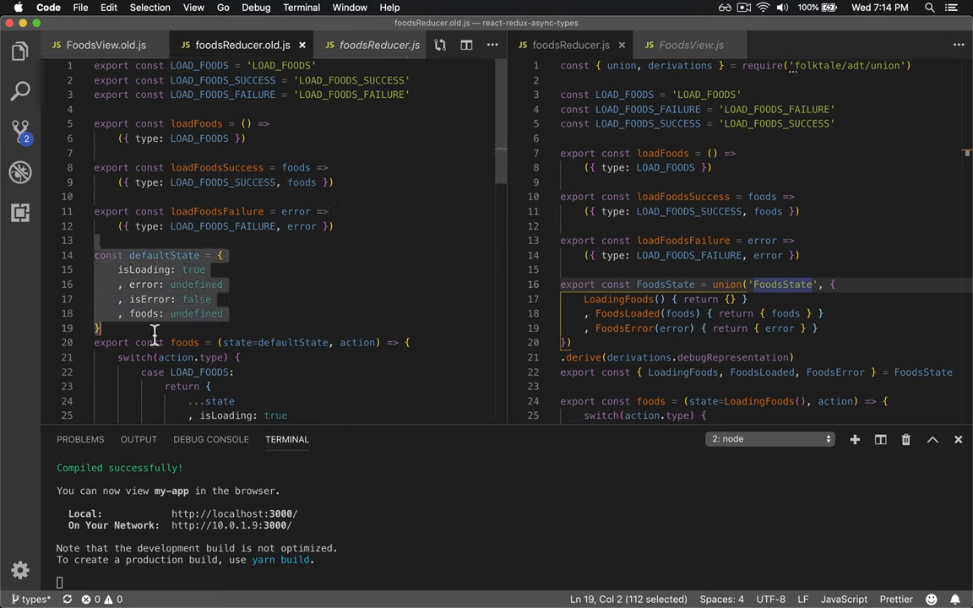
pyautogui.doubleClick(164, 256)
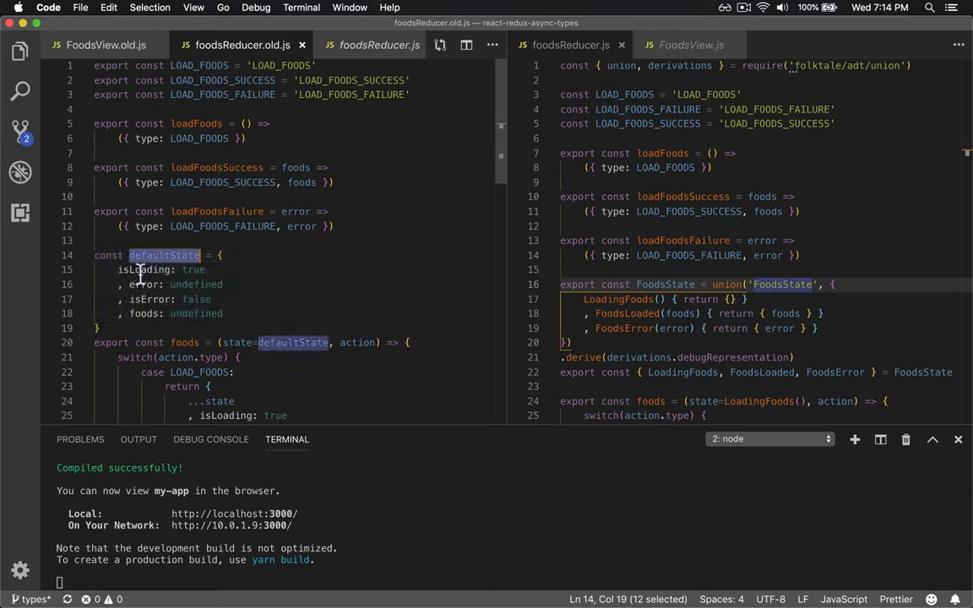
pyautogui.doubleClick(142, 270)
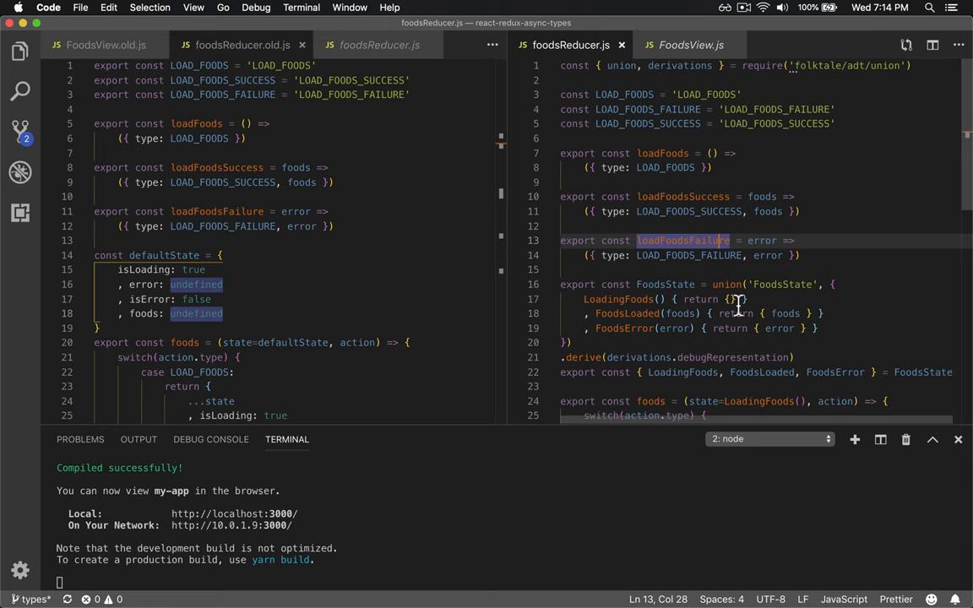
pyautogui.doubleClick(666, 284)
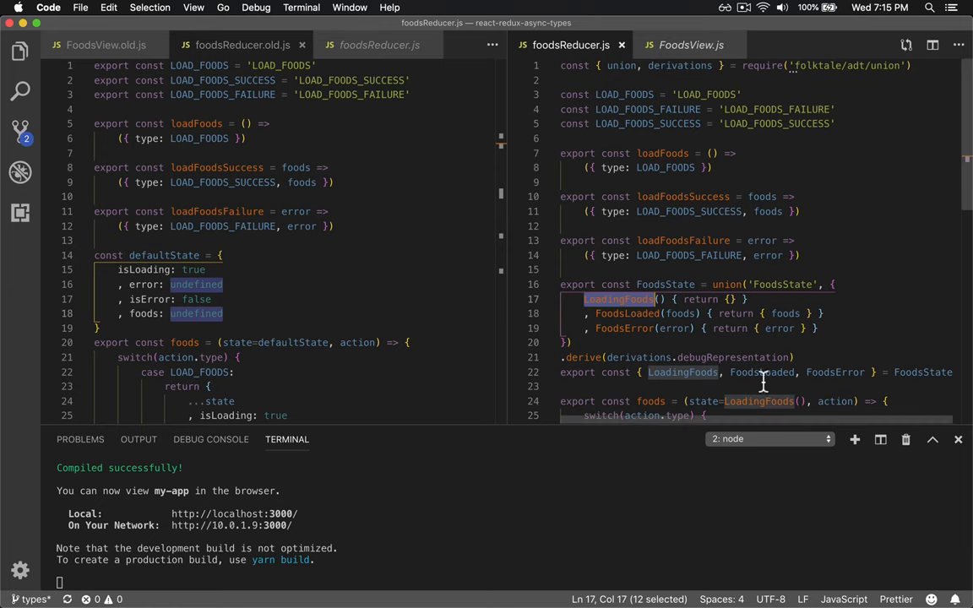
pyautogui.scroll(-3)
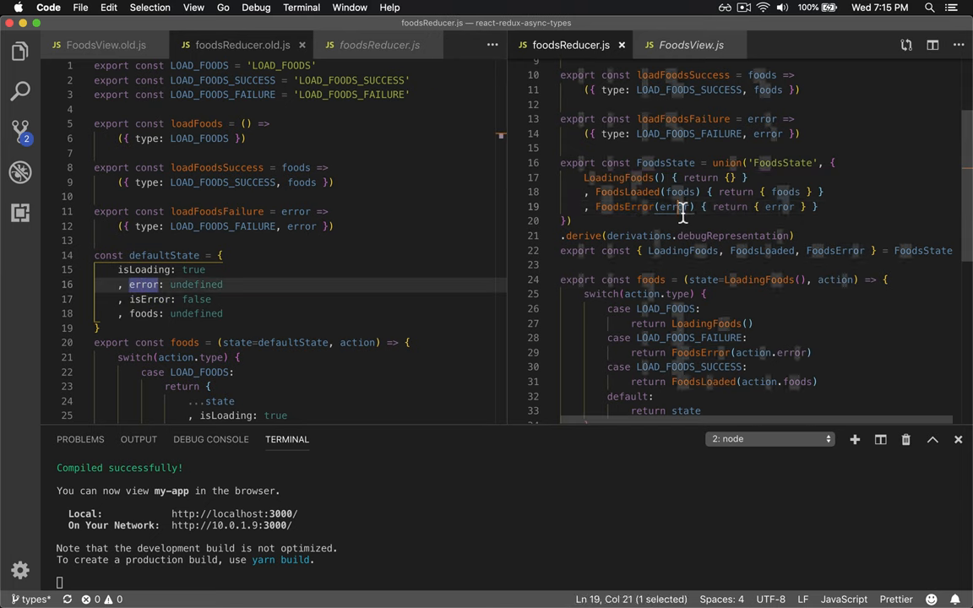
pyautogui.scroll(-3)
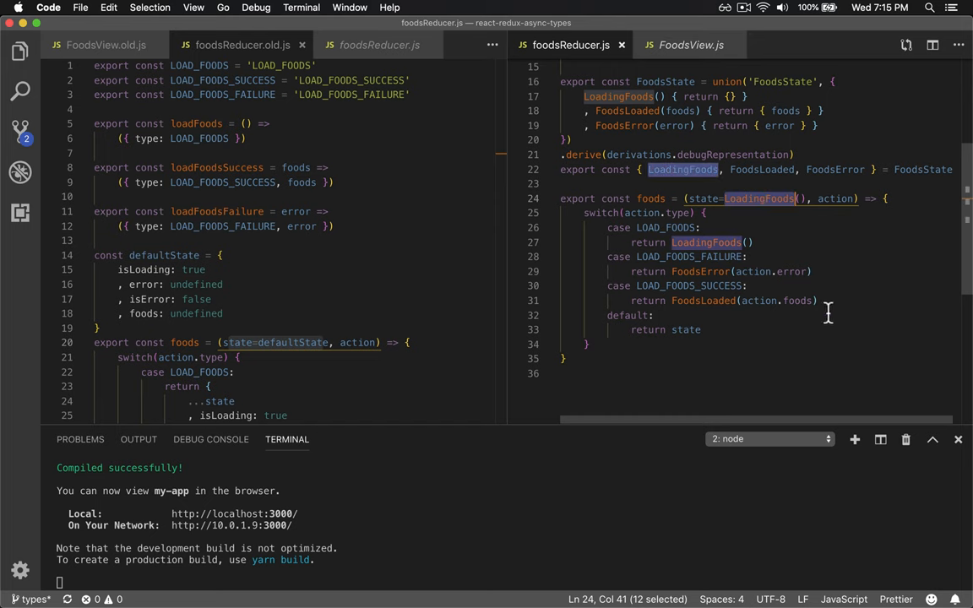
pyautogui.moveTo(808, 330)
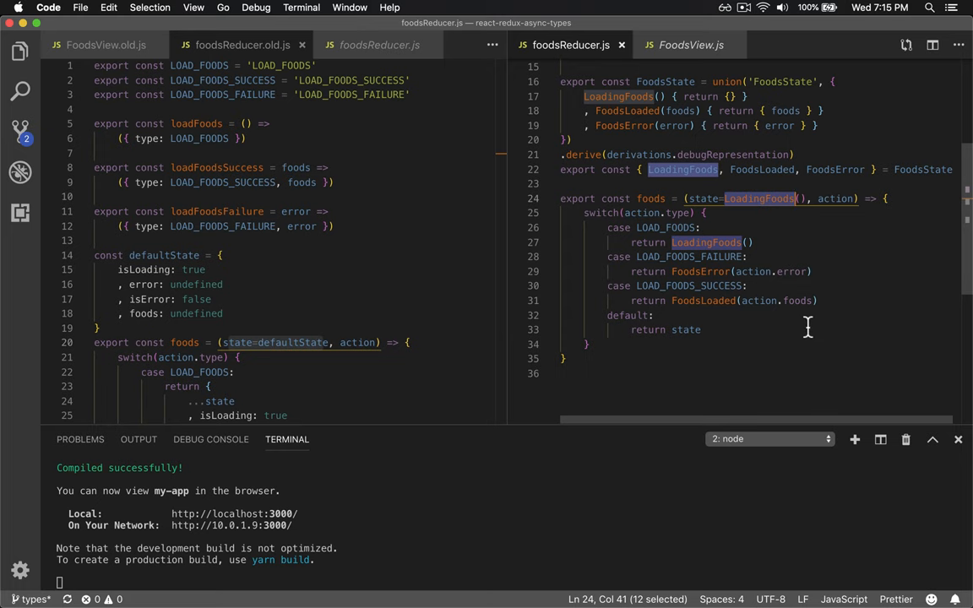
pyautogui.scroll(-3)
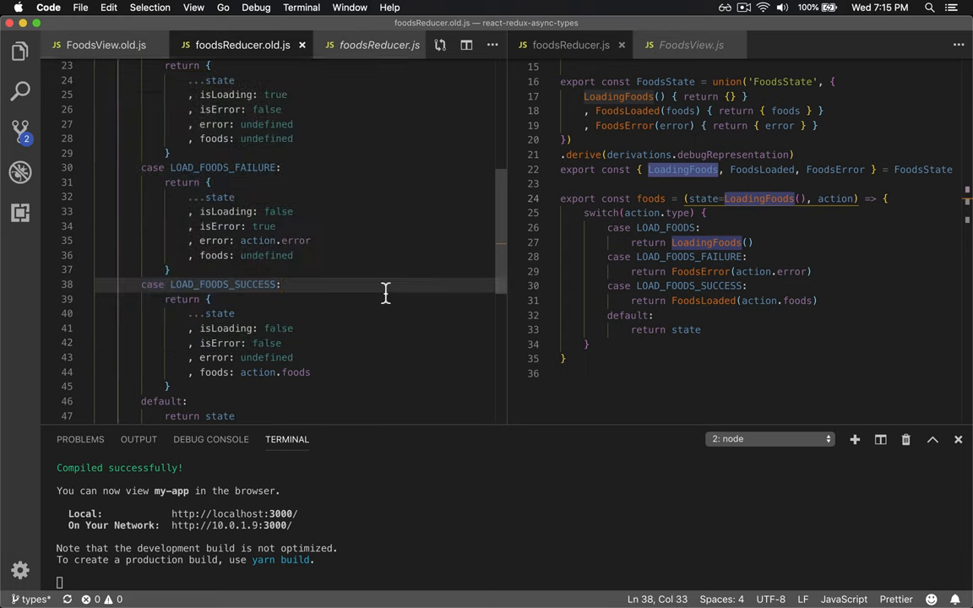
pyautogui.moveTo(226, 95)
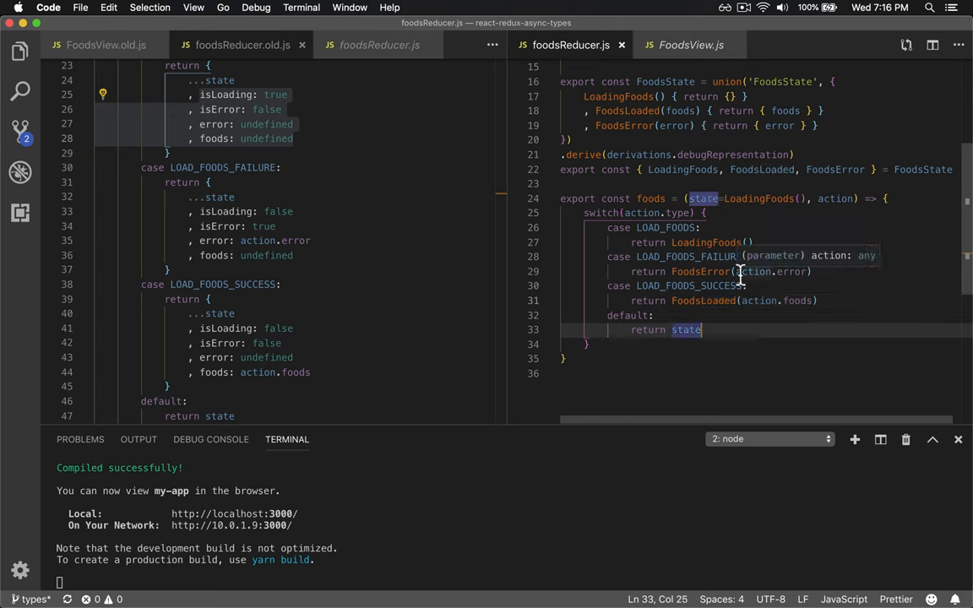
pyautogui.doubleClick(700, 270)
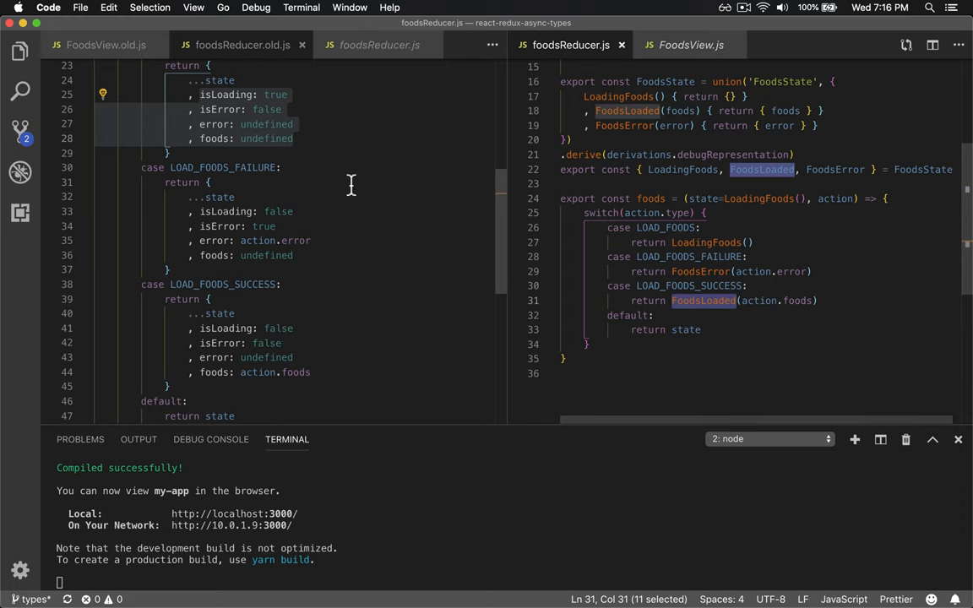
# Step: Show FoodsView.old.js beside the new FoodsView.js and highlight its matchWith call
pyautogui.click(101, 44)
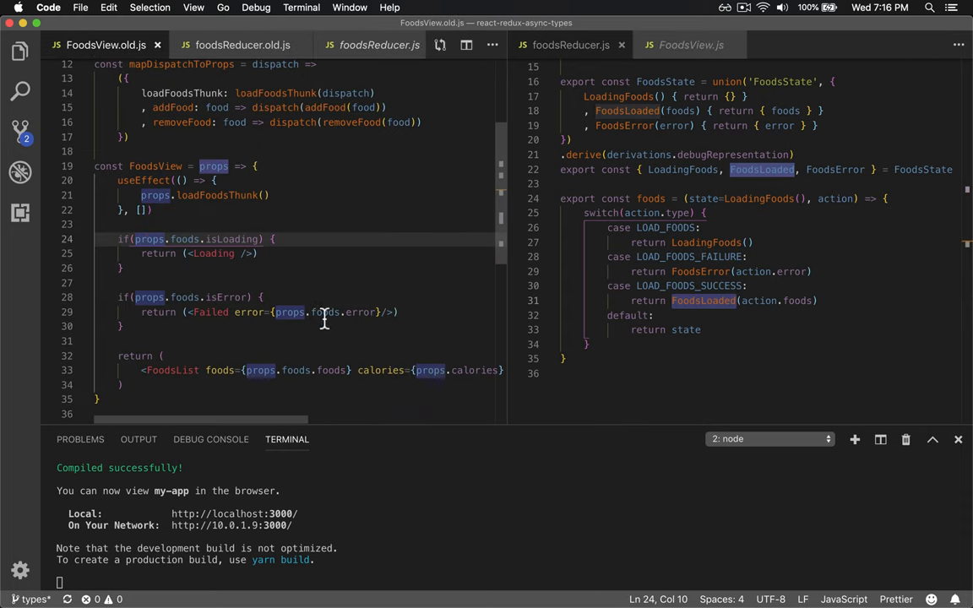
pyautogui.scroll(-3)
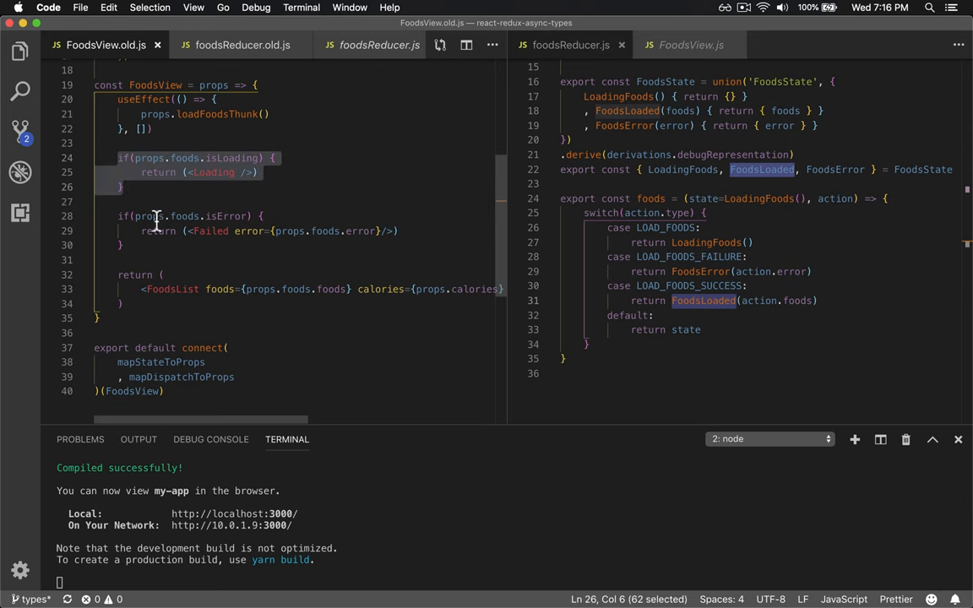
pyautogui.click(689, 43)
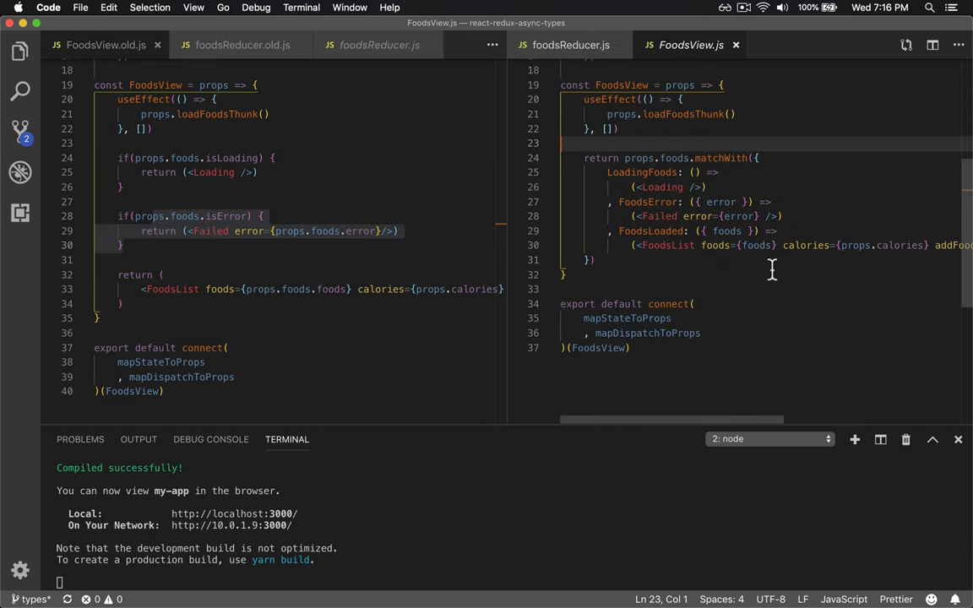
pyautogui.doubleClick(723, 159)
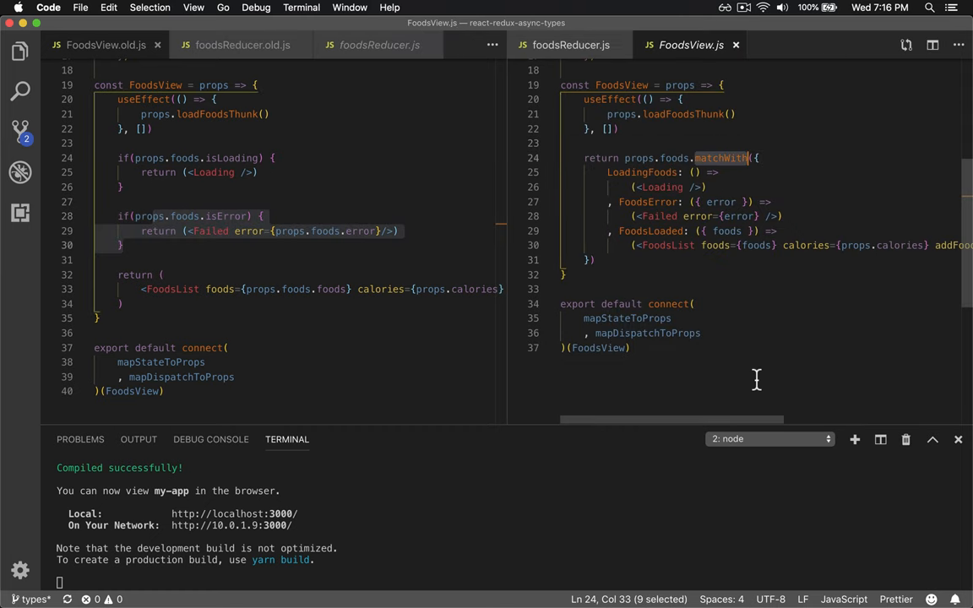
pyautogui.moveTo(740, 345)
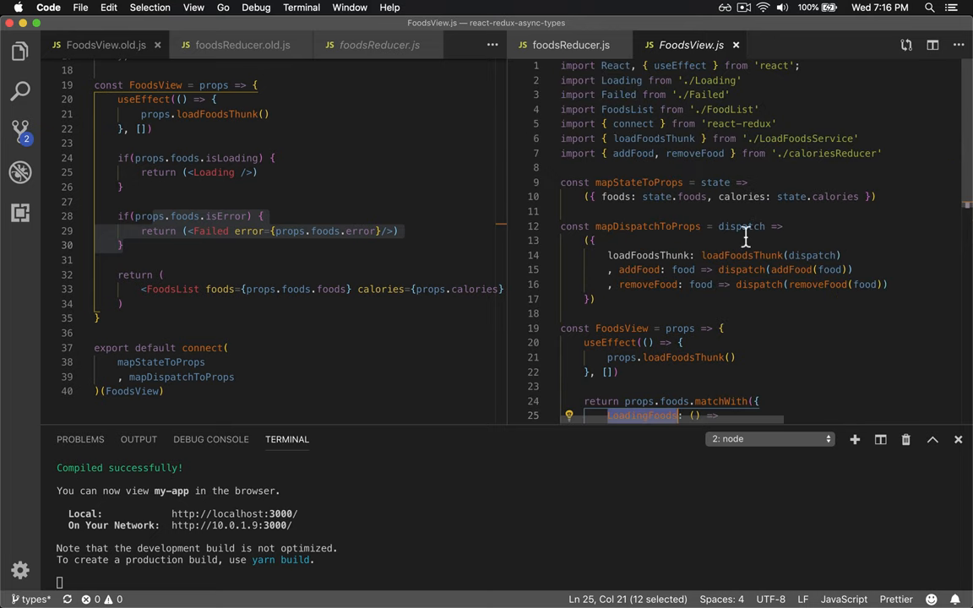
# Step: Highlight the Failed and FoodsList components in the FoodsError and FoodsLoaded branches
pyautogui.scroll(-3)
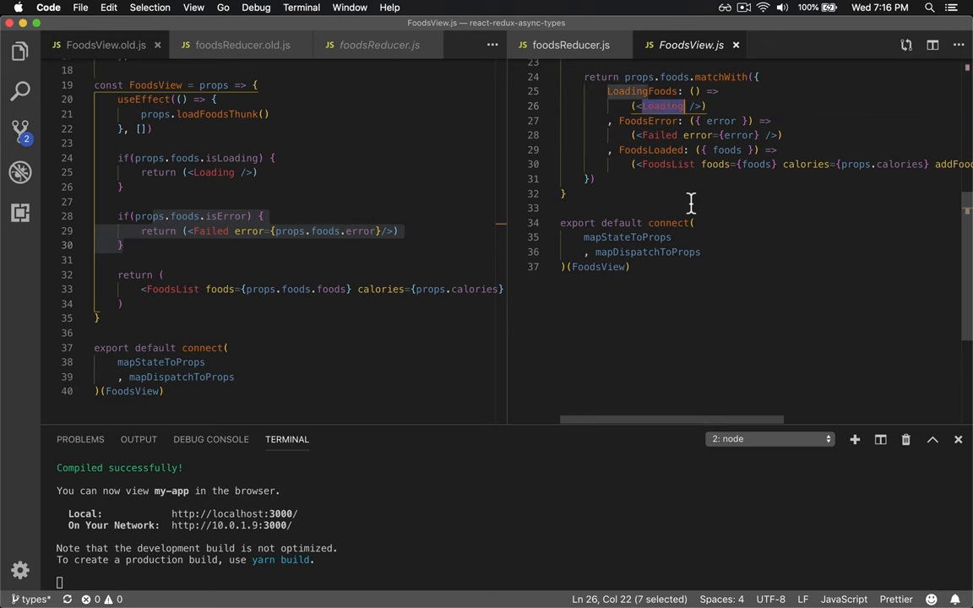
pyautogui.doubleClick(660, 135)
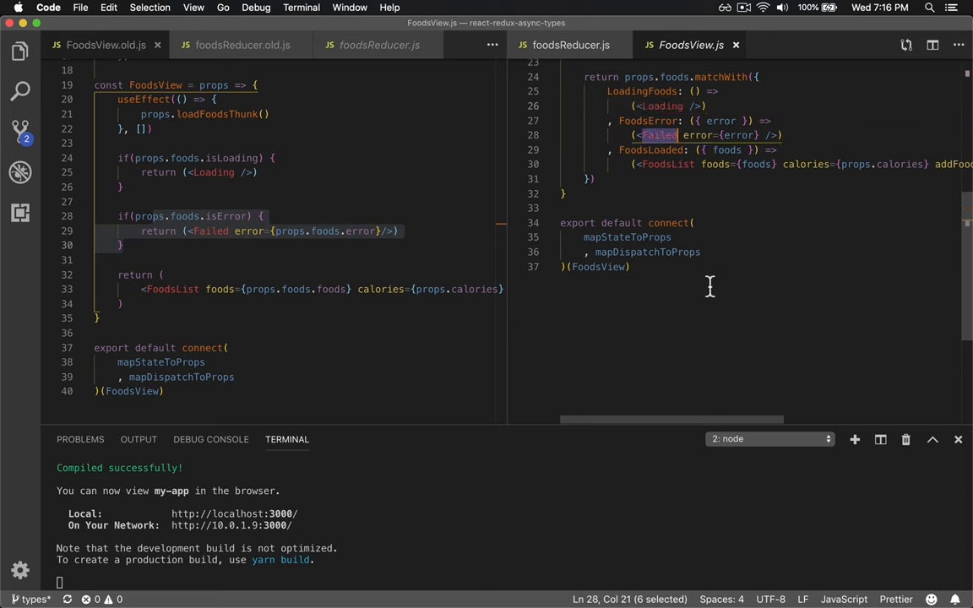
pyautogui.doubleClick(666, 164)
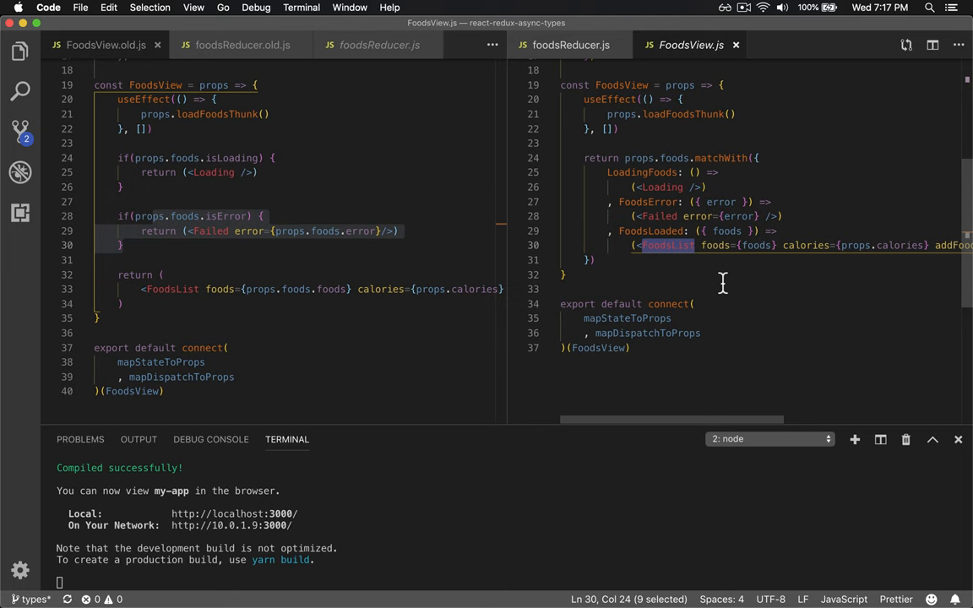
pyautogui.moveTo(690, 318)
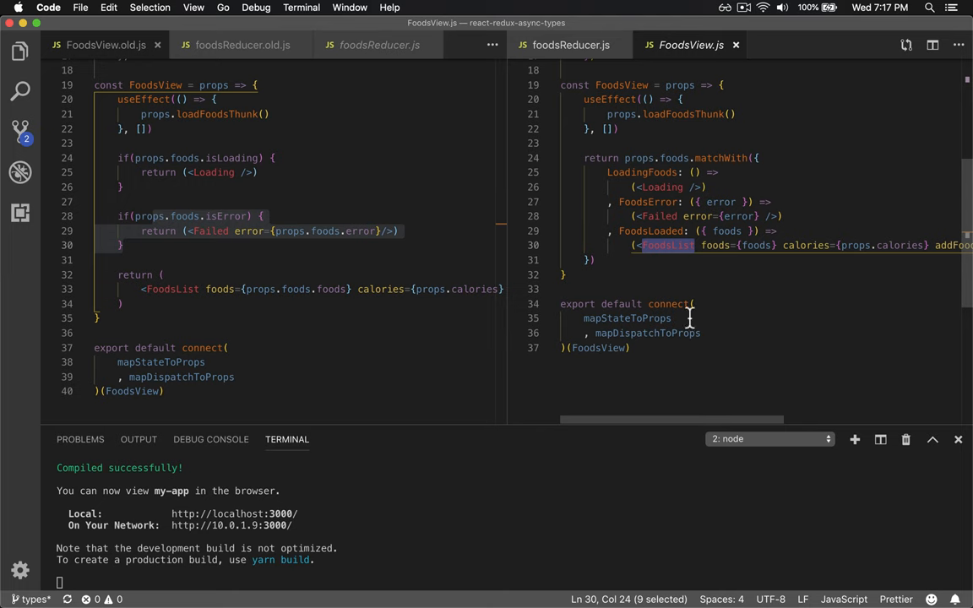
pyautogui.moveTo(778, 251)
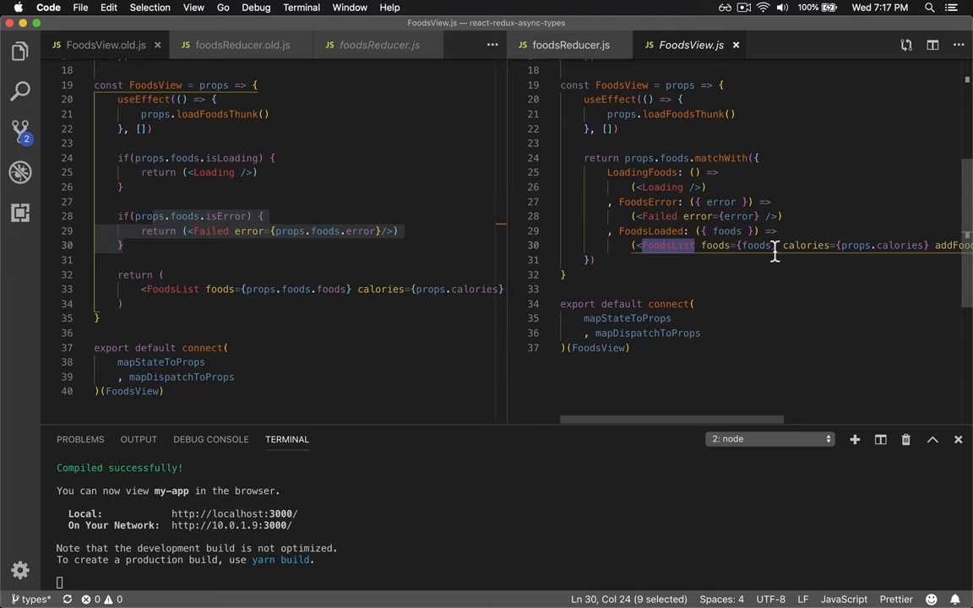
pyautogui.doubleClick(740, 216)
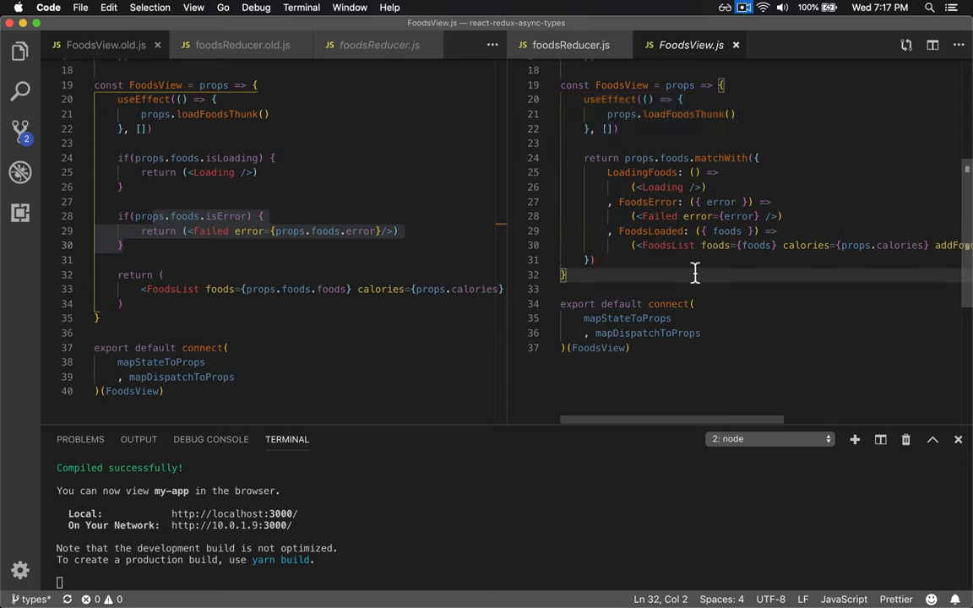
pyautogui.moveTo(686, 235)
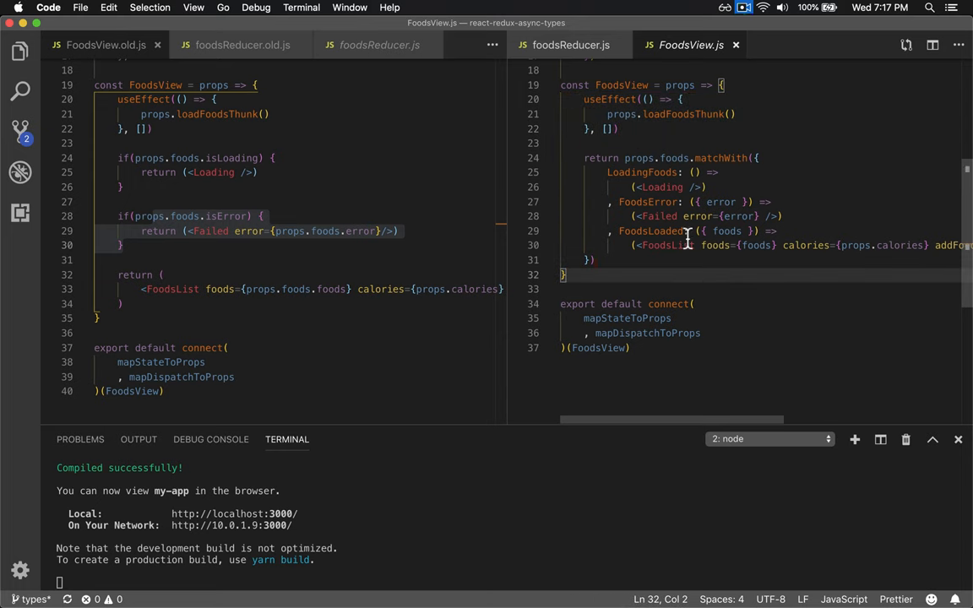
pyautogui.click(571, 44)
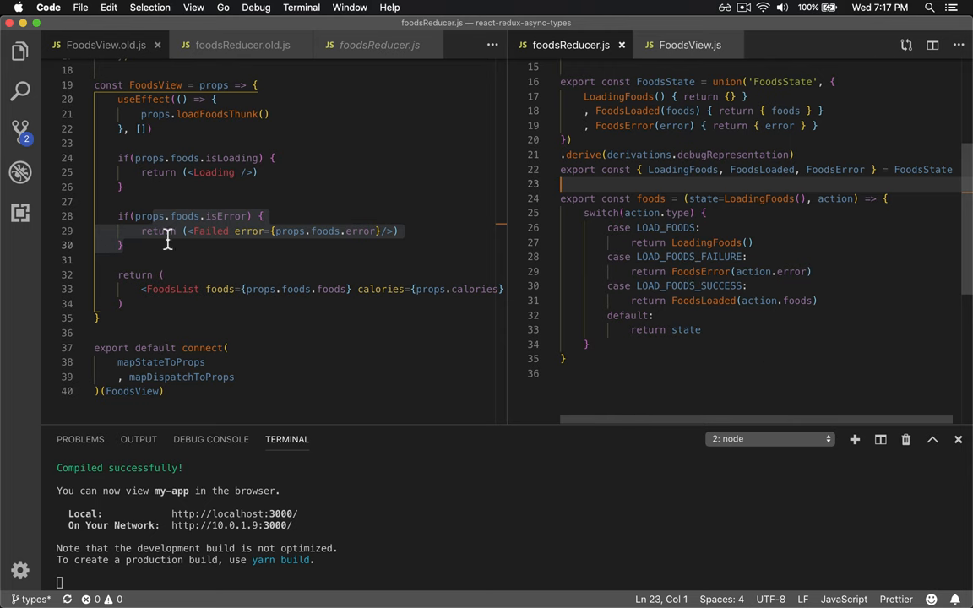
pyautogui.click(244, 44)
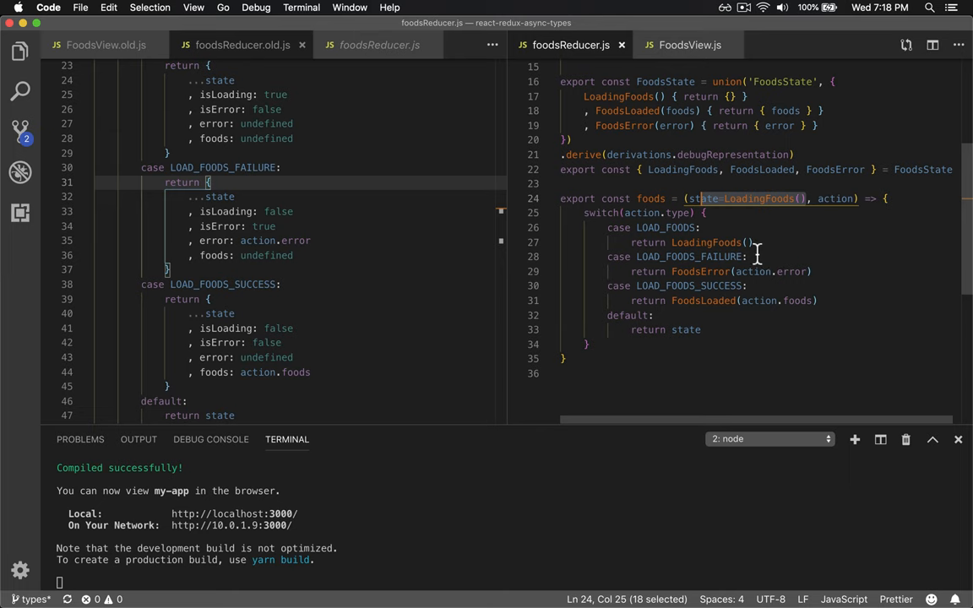
pyautogui.doubleClick(703, 244)
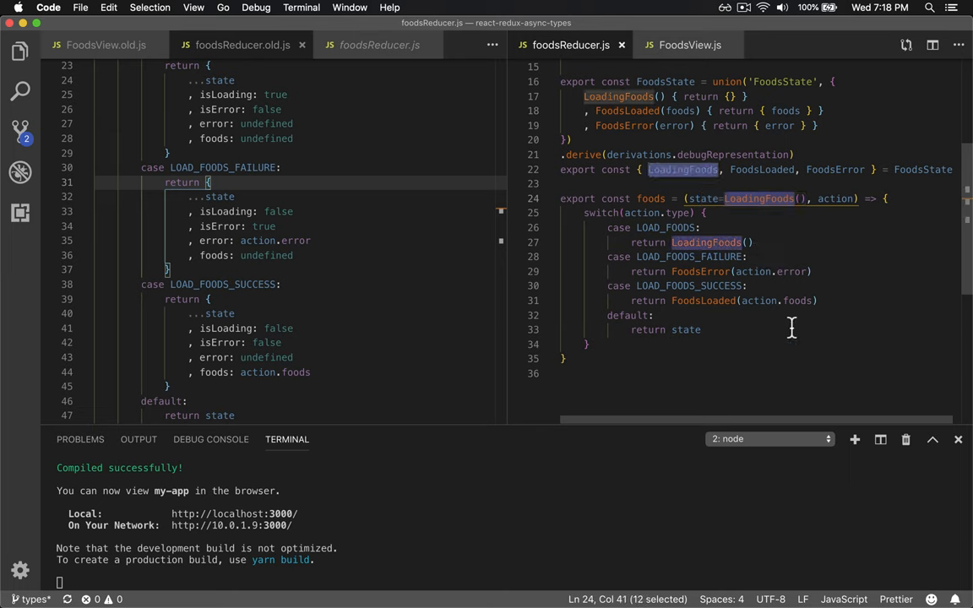
pyautogui.moveTo(414, 268)
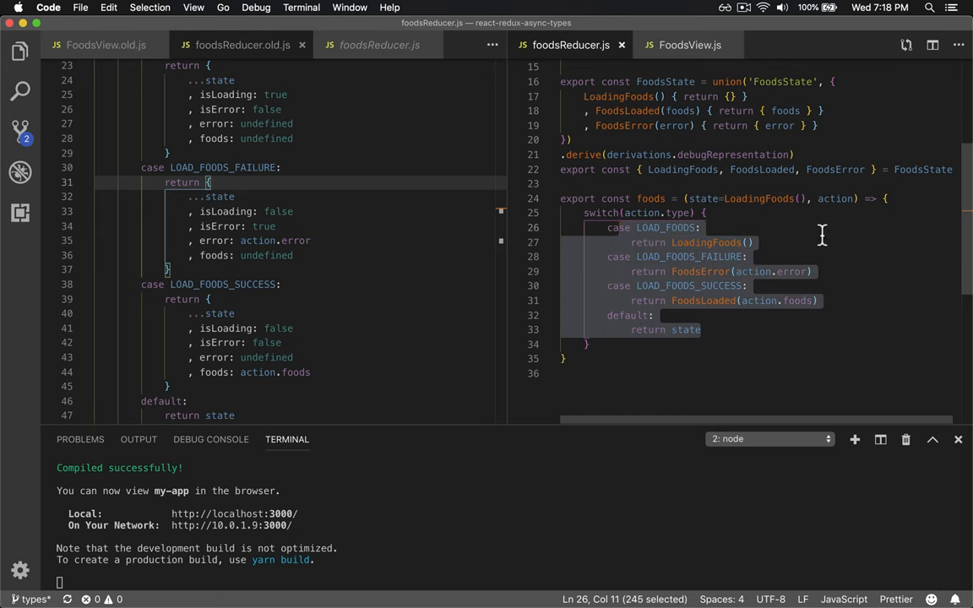
pyautogui.click(689, 44)
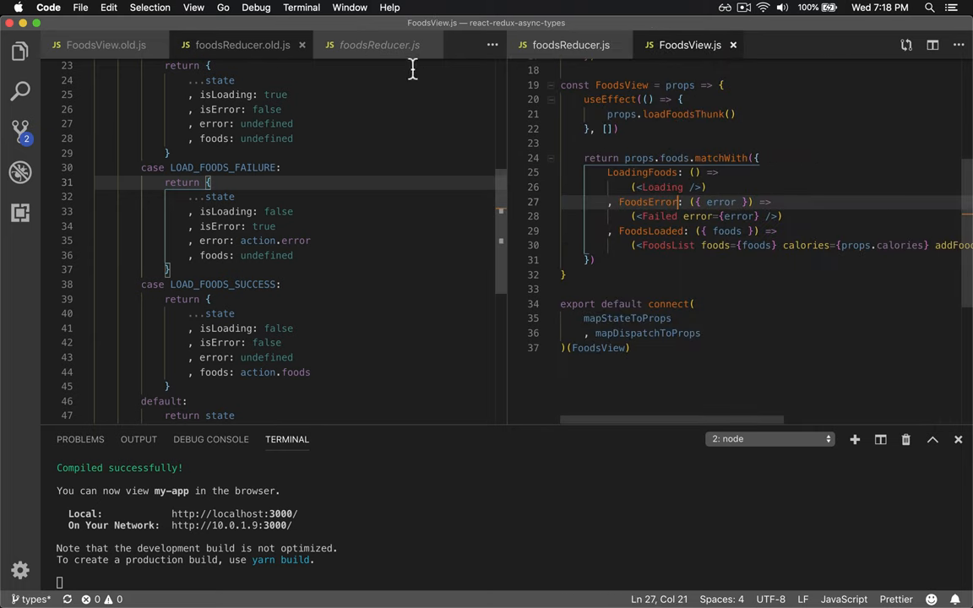
pyautogui.click(98, 43)
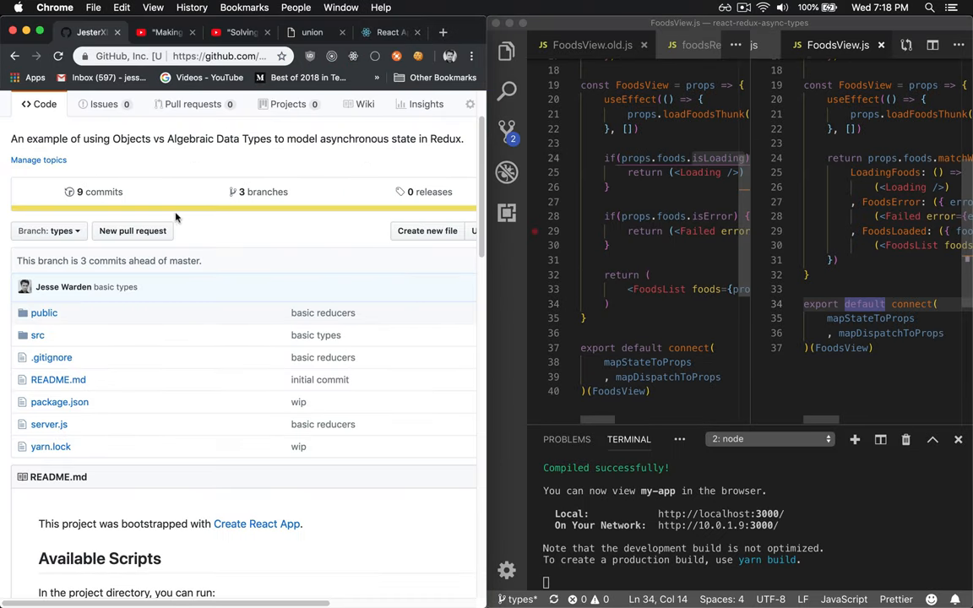
pyautogui.moveTo(311, 55)
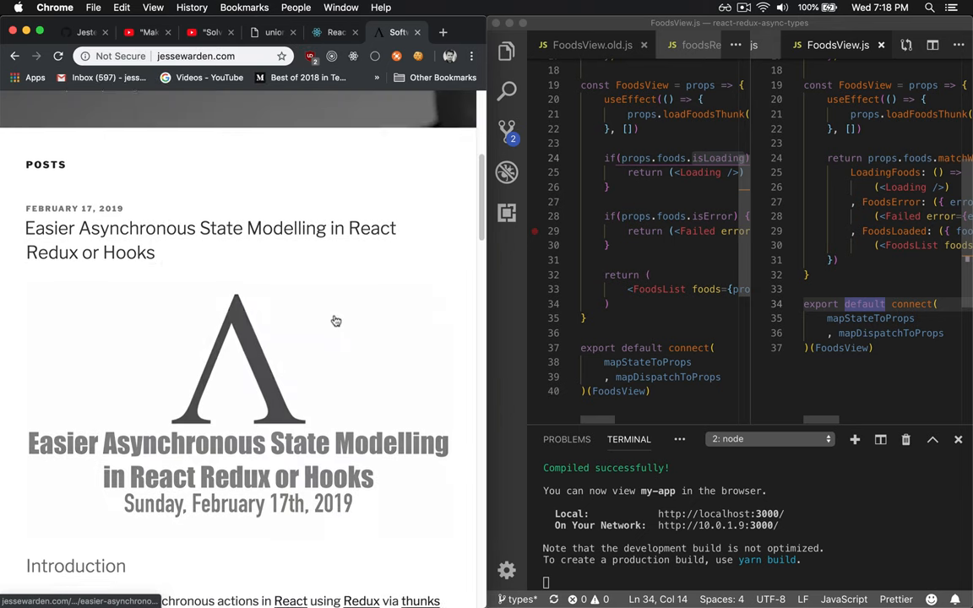
# Step: Skim the jessewarden.com blog post and return to the GitHub repository page
pyautogui.scroll(-3)
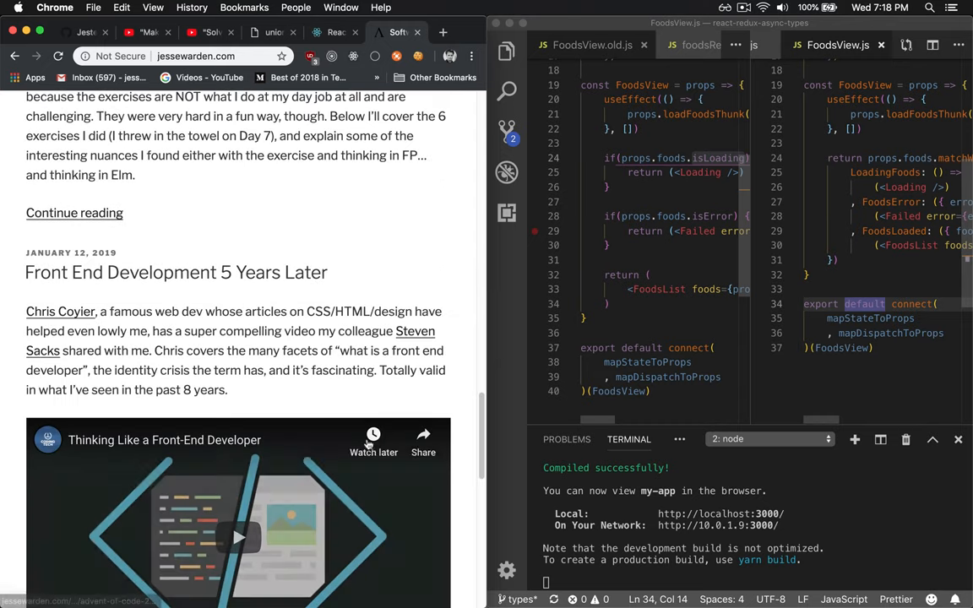
pyautogui.click(76, 37)
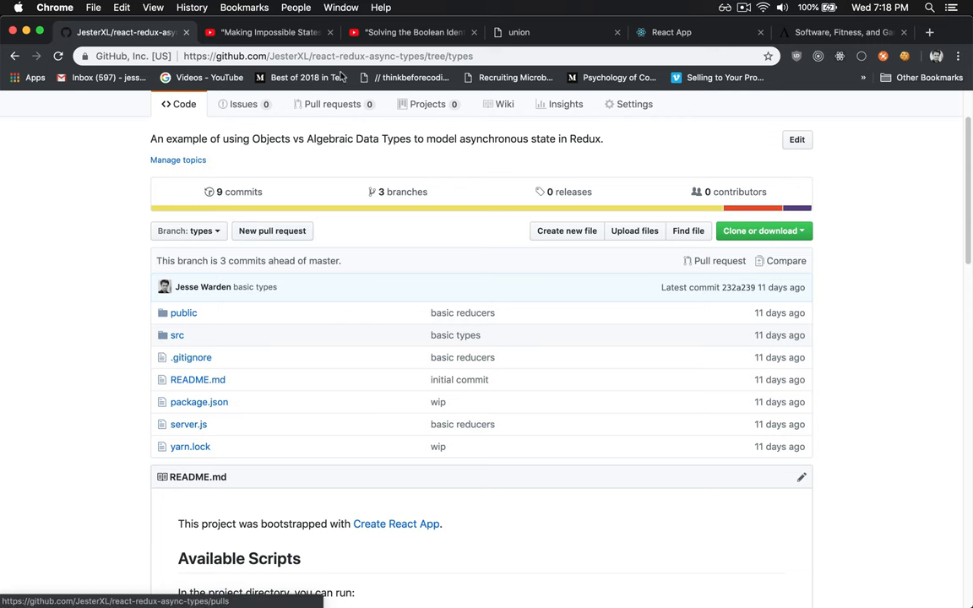
# Step: Switch the react-redux-async-types repository to master, then bring up the Impossible States talk
pyautogui.click(187, 230)
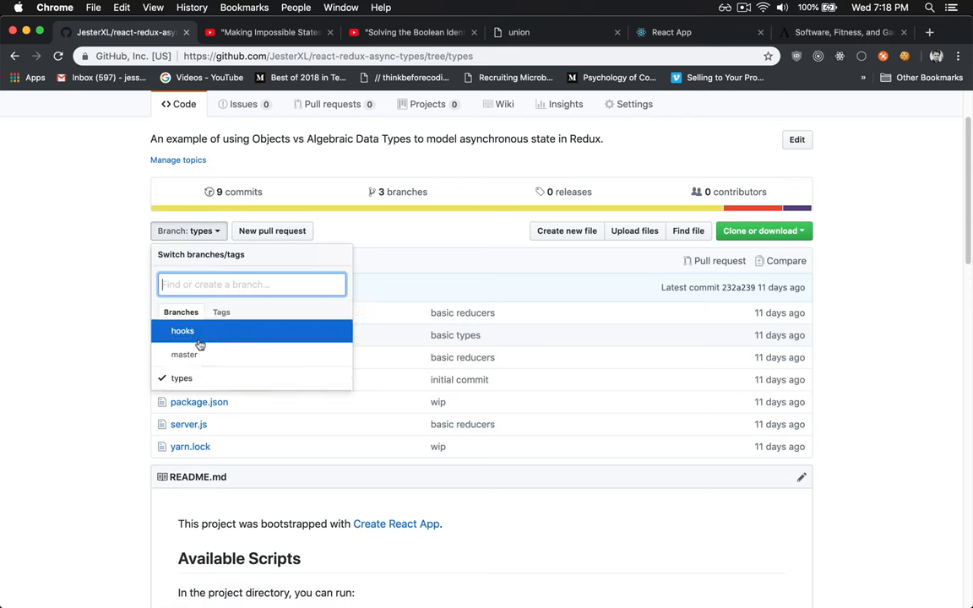
pyautogui.click(182, 355)
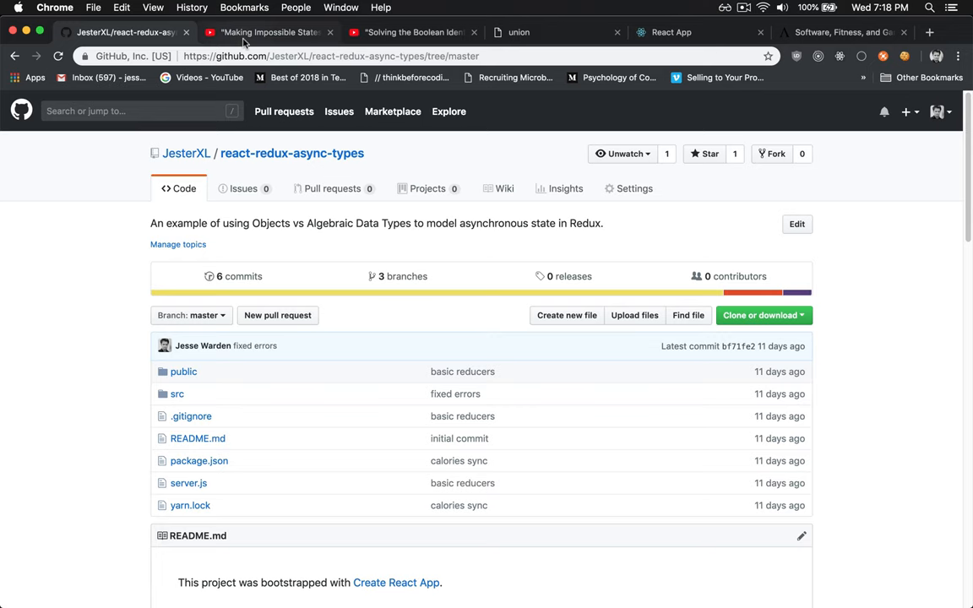
pyautogui.click(271, 32)
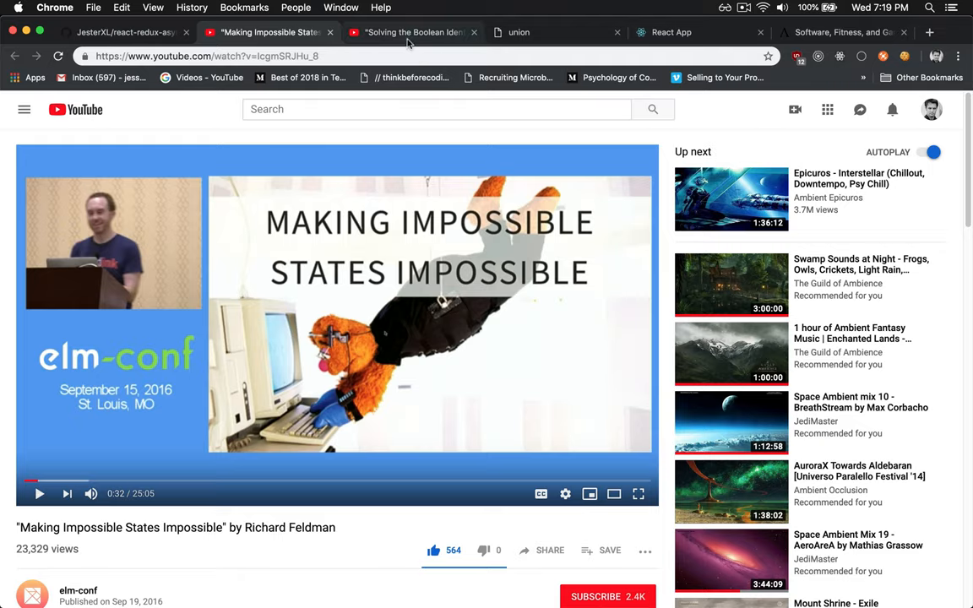
# Step: Show Jeremy Fairbank's 'Solving the Boolean Identity Crisis' elm-conf talk
pyautogui.click(414, 32)
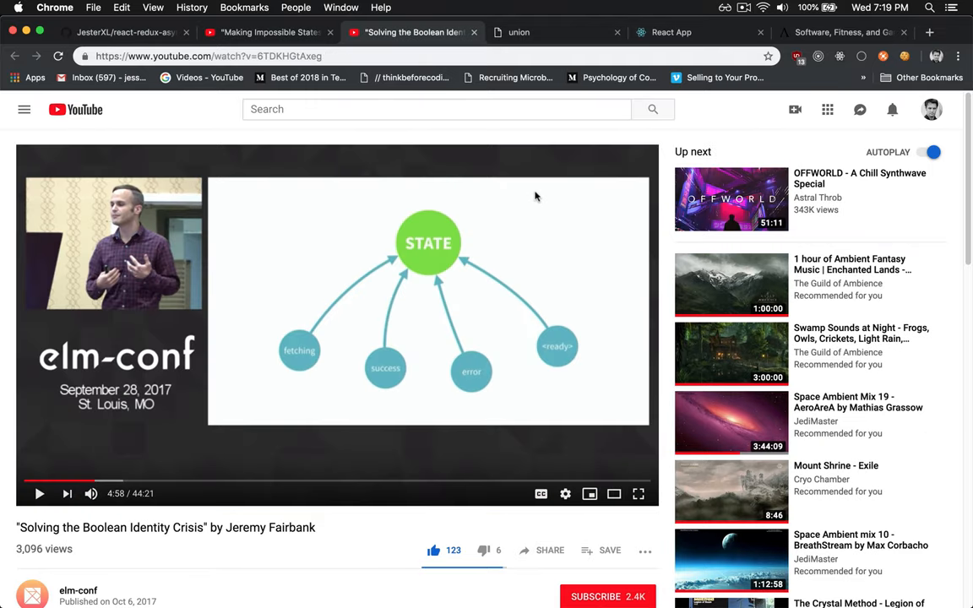
pyautogui.moveTo(294, 571)
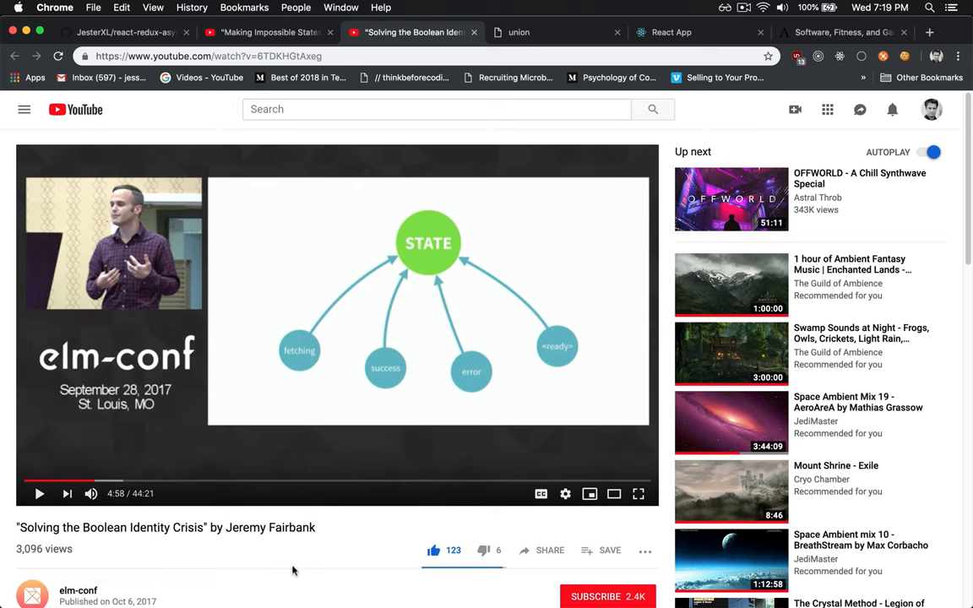